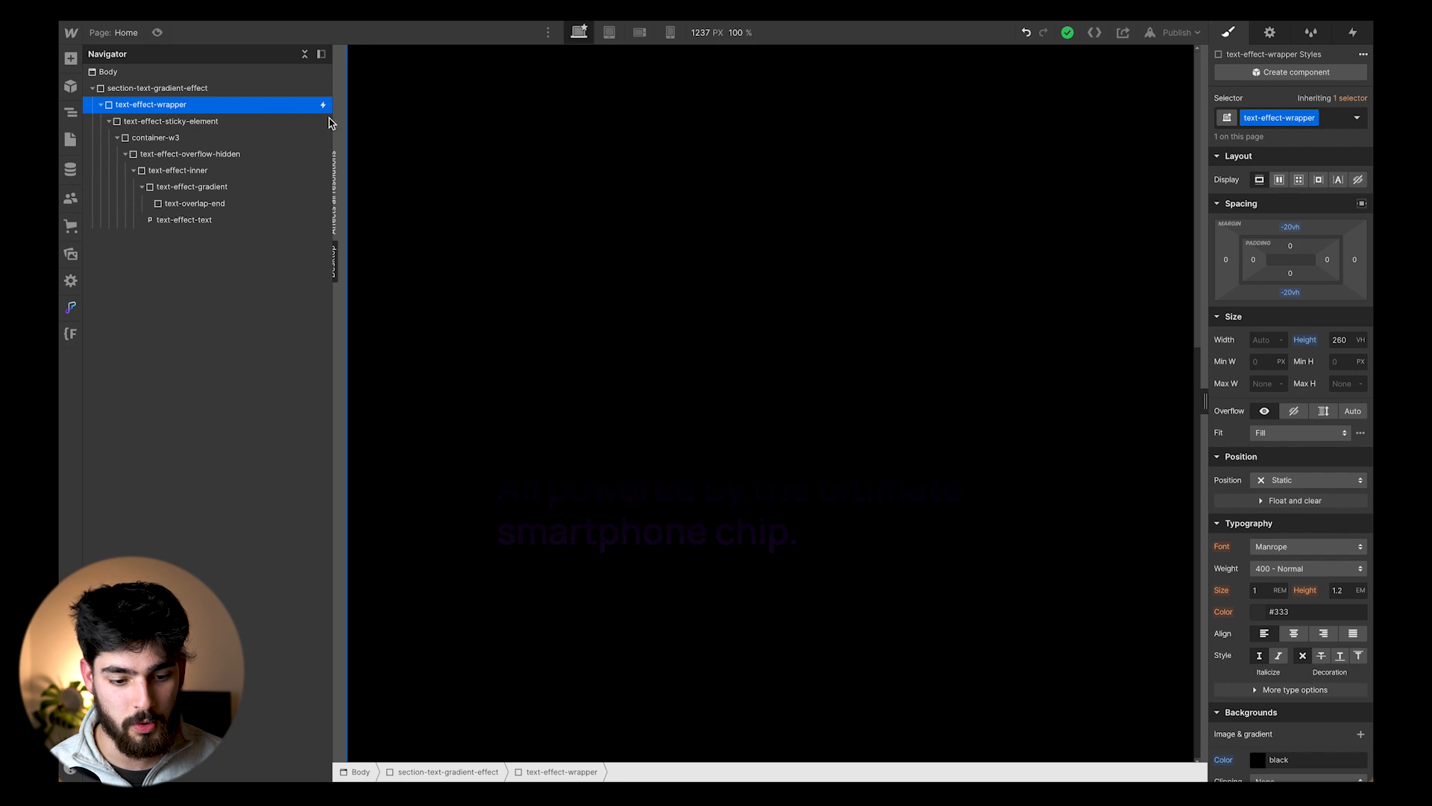
{"action": "mouse_move", "coordinate": [170, 121]}
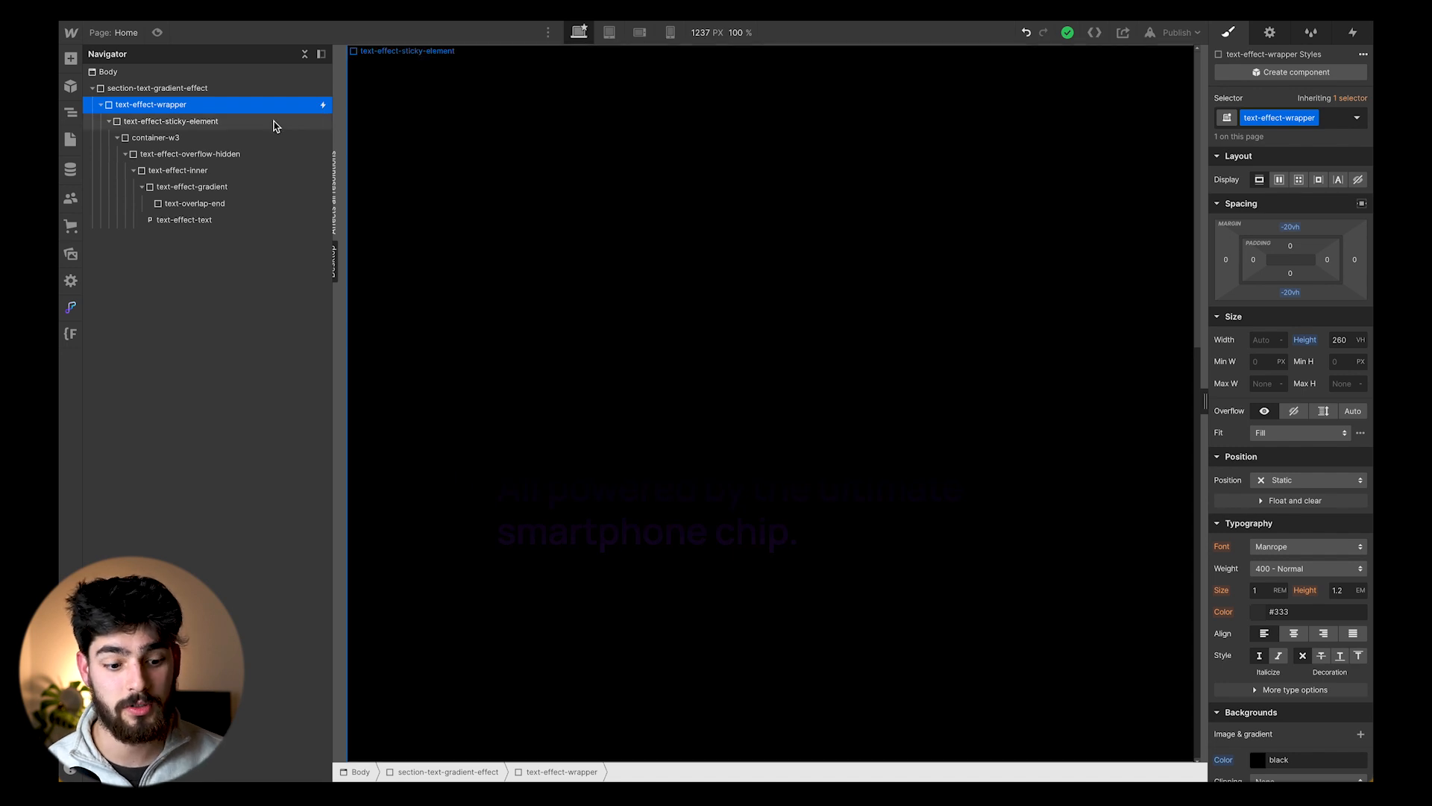
- Select the sticky element, section and wrapper, then the text-effect-gradient overlay layer
{"action": "left_click", "coordinate": [169, 121]}
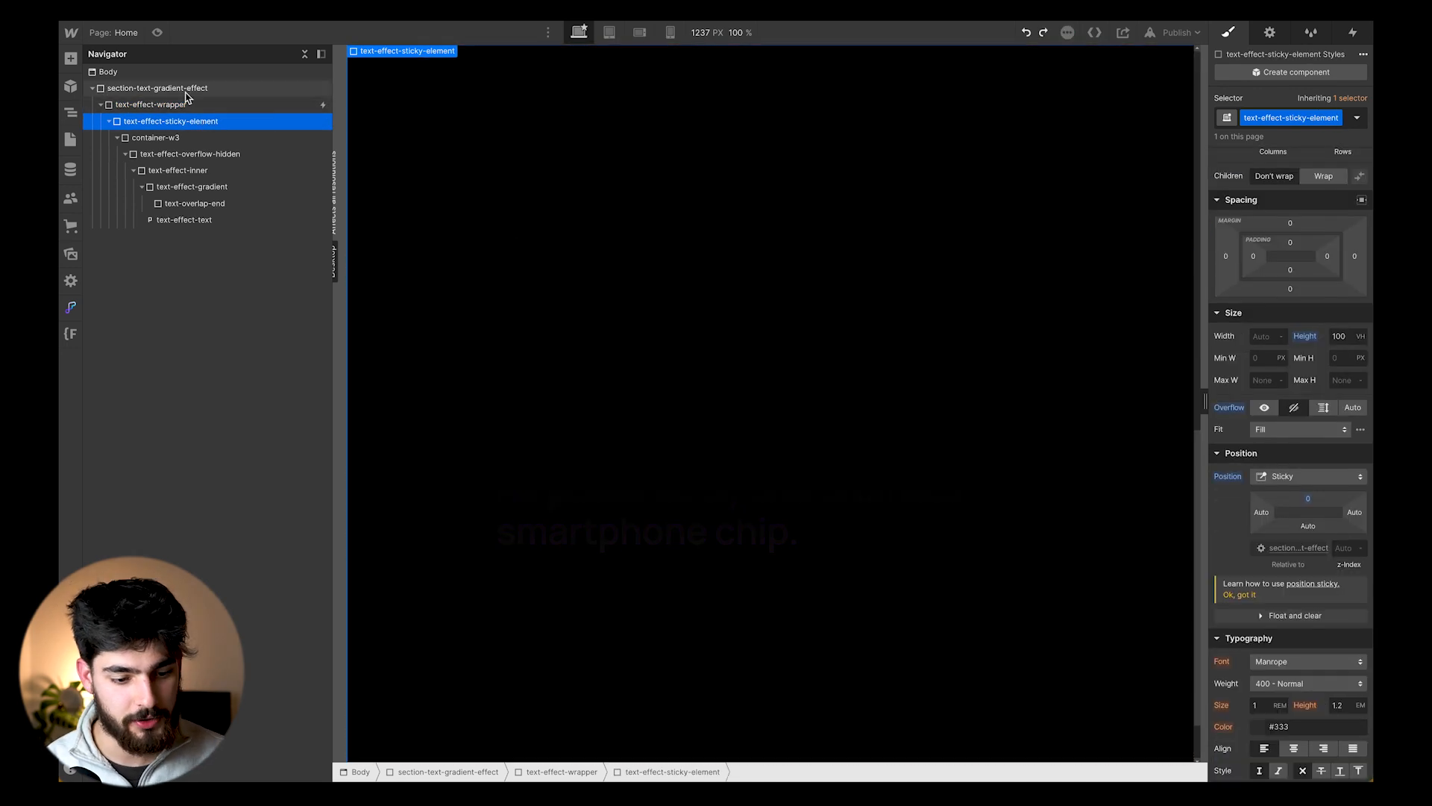
{"action": "left_click", "coordinate": [156, 88]}
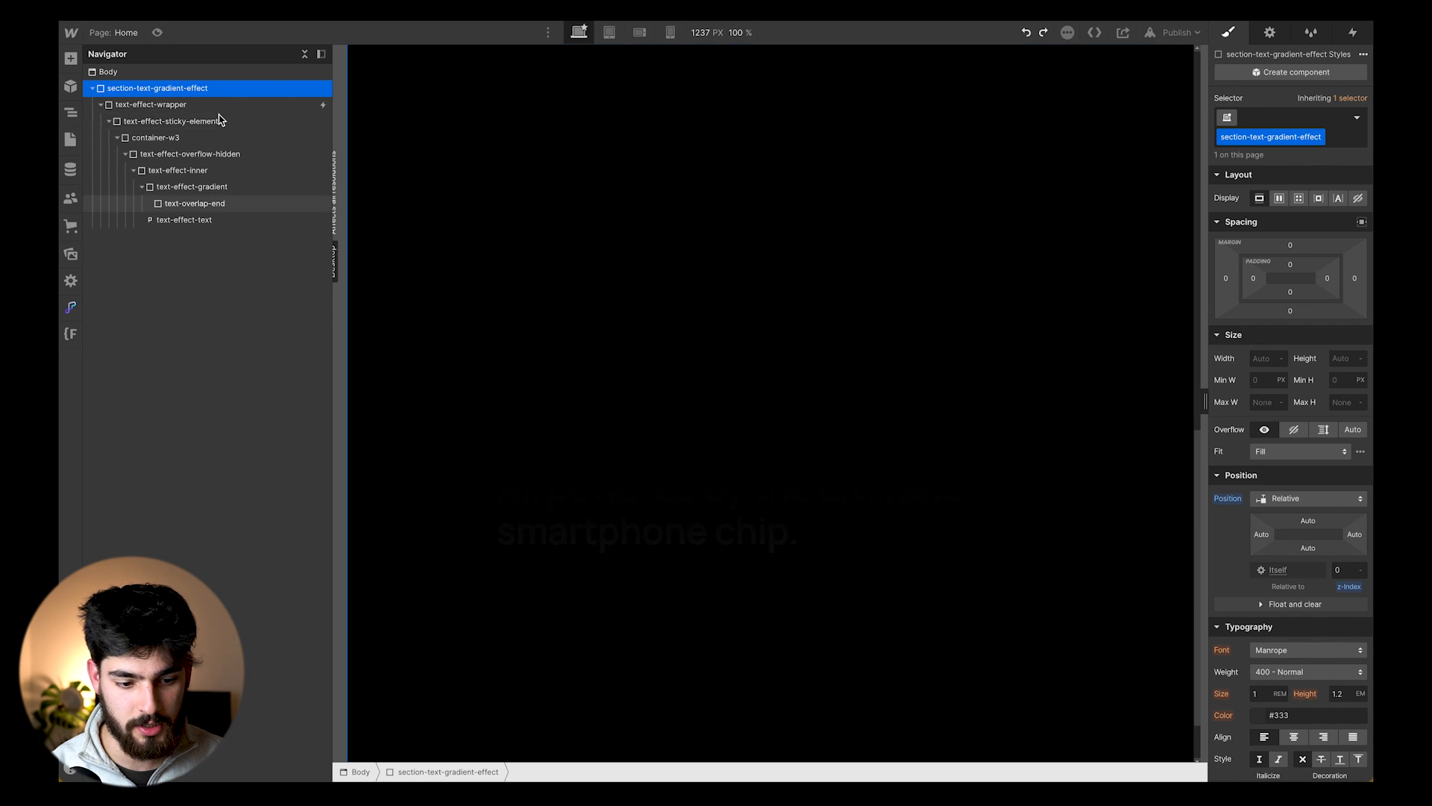
{"action": "left_click", "coordinate": [150, 104]}
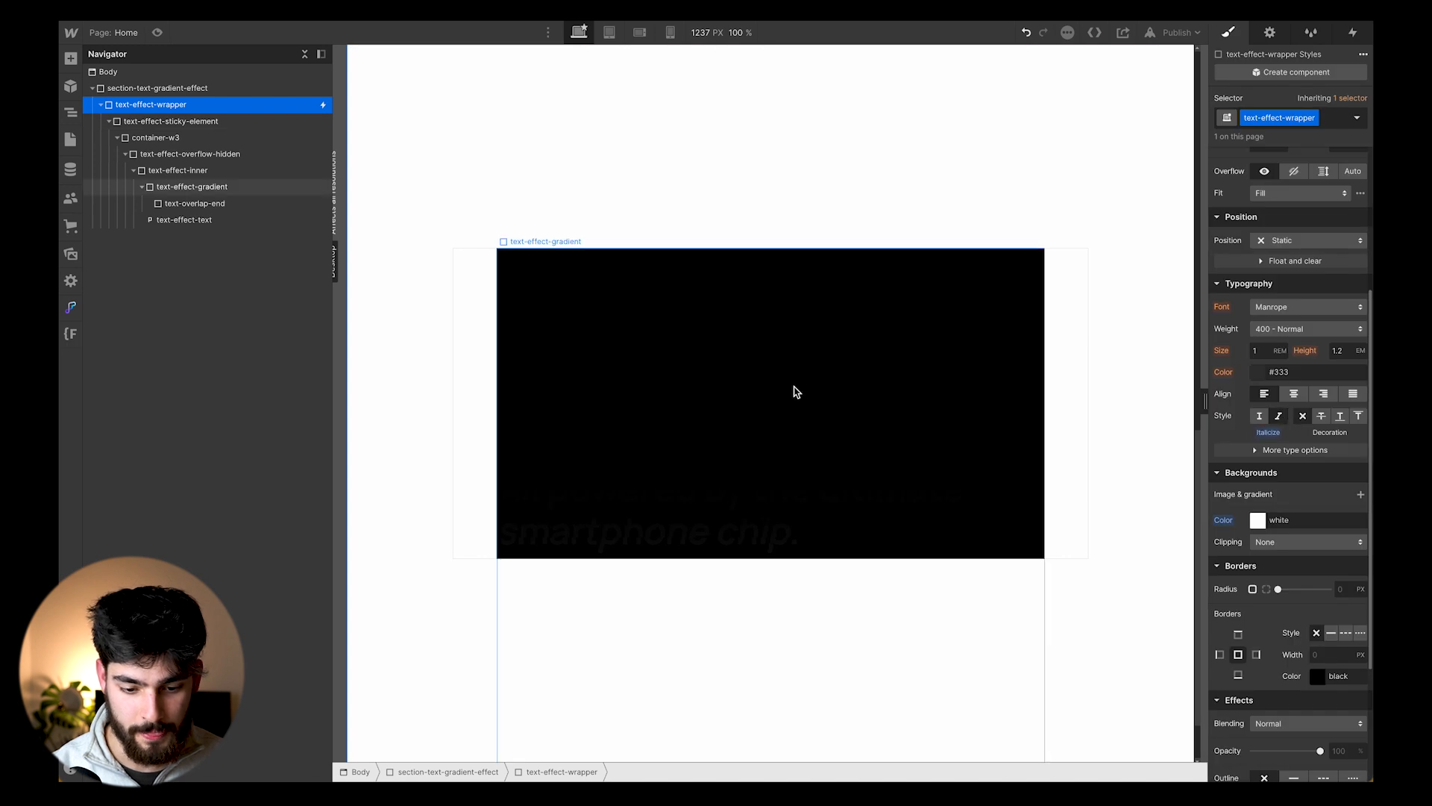
{"action": "left_click", "coordinate": [193, 186]}
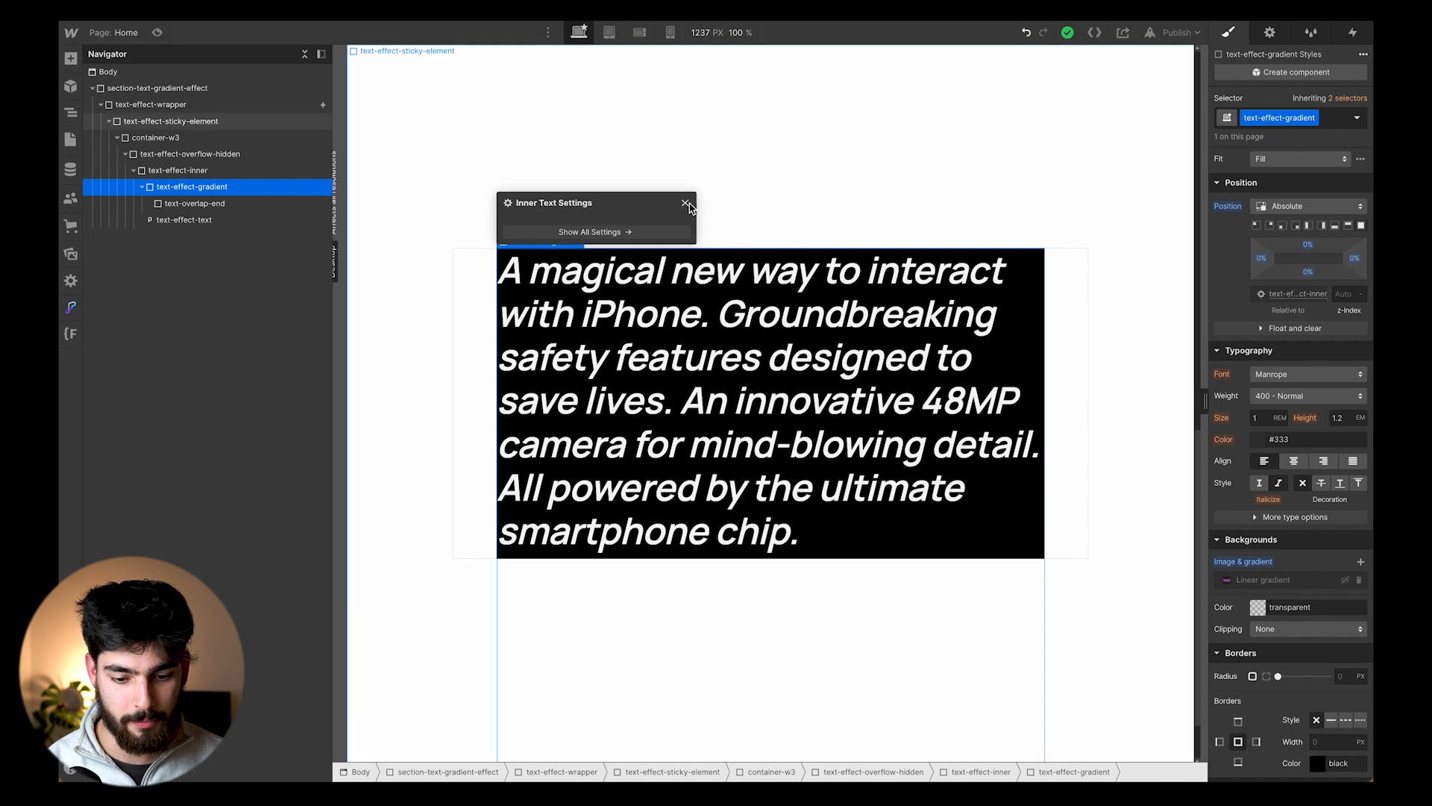
- Dismiss the Inner Text Settings popup, check the paragraph, and re-enable the overlay's Linear gradient background
{"action": "left_click", "coordinate": [686, 201]}
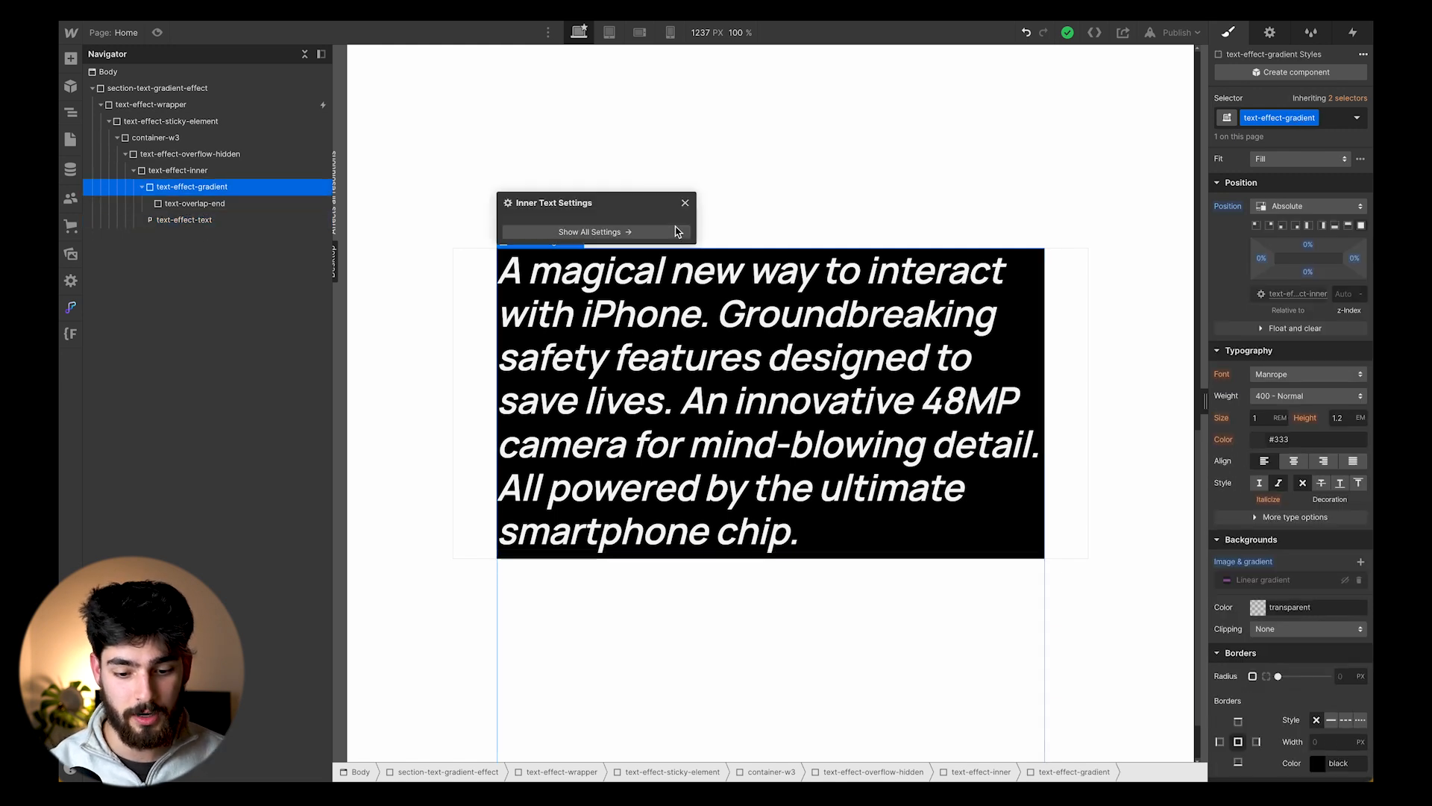
{"action": "left_click", "coordinate": [683, 203]}
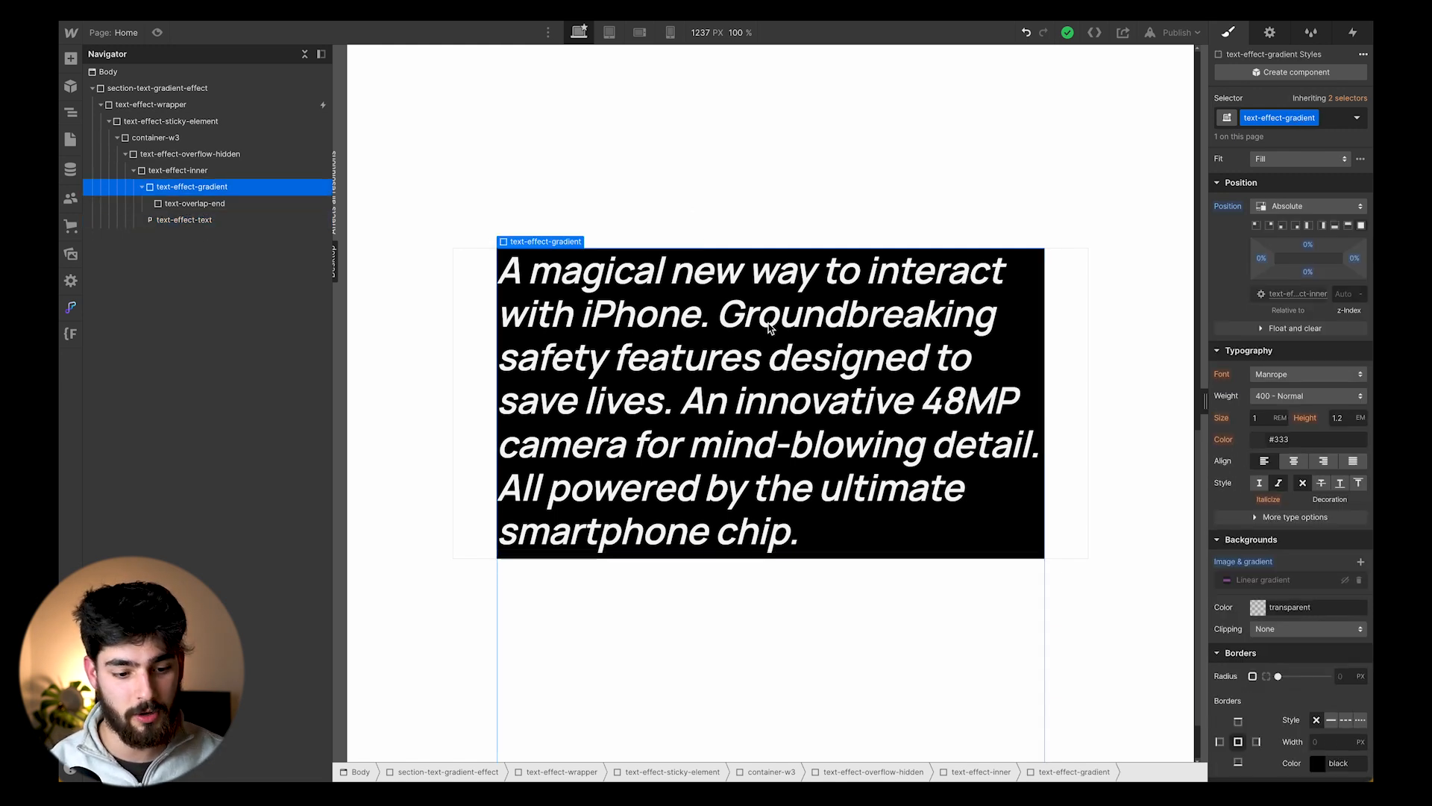
{"action": "left_click", "coordinate": [182, 220]}
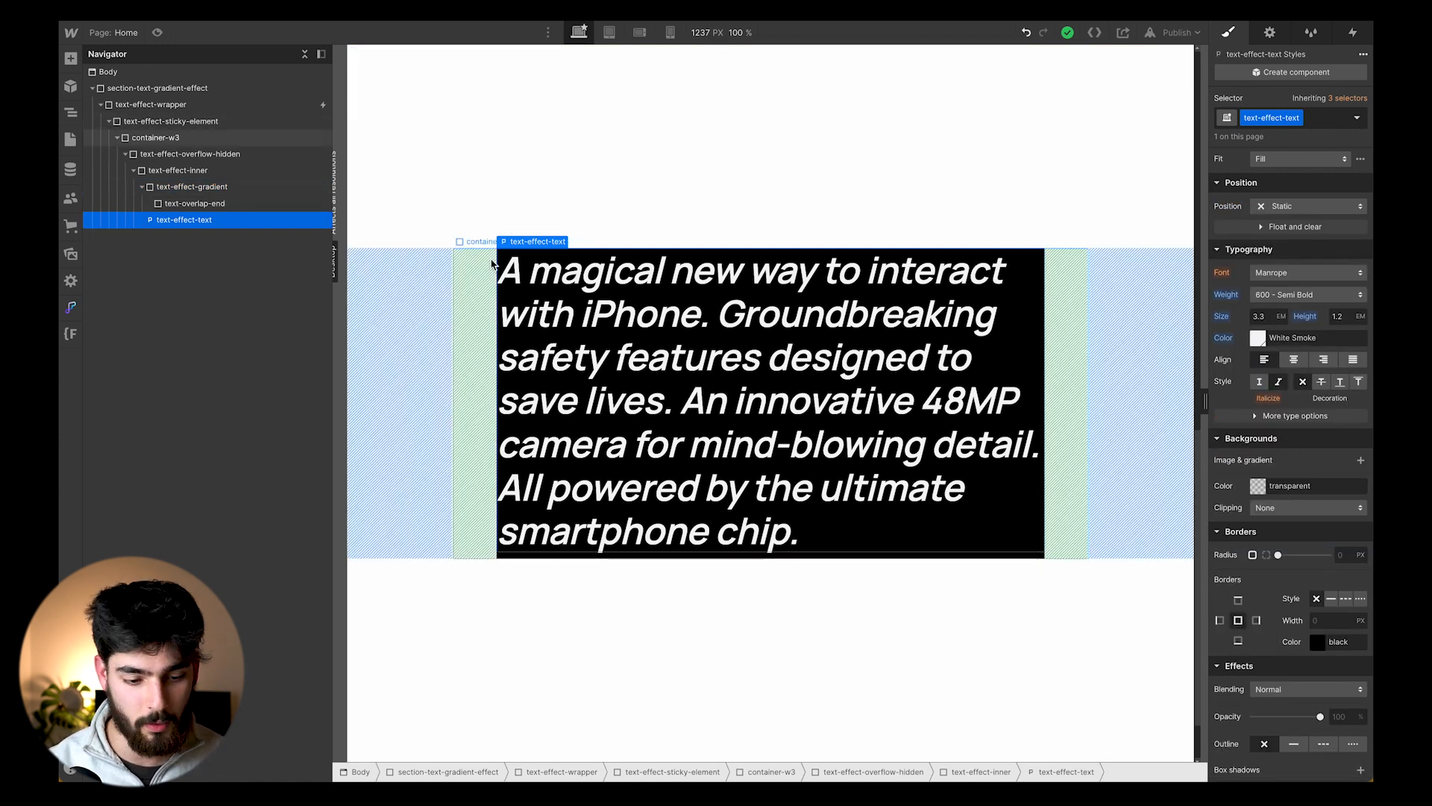
{"action": "left_click", "coordinate": [192, 187]}
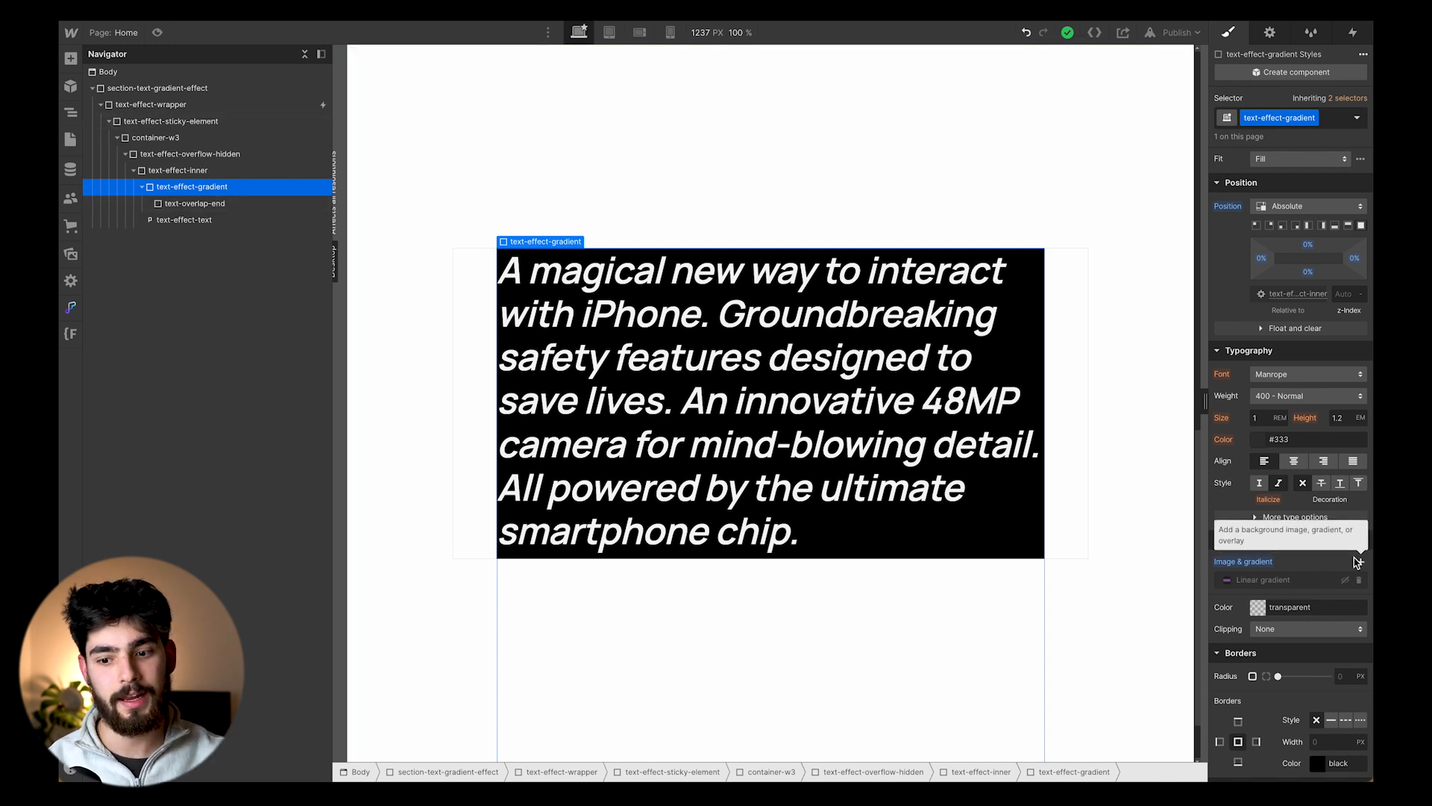
{"action": "left_click", "coordinate": [1269, 579]}
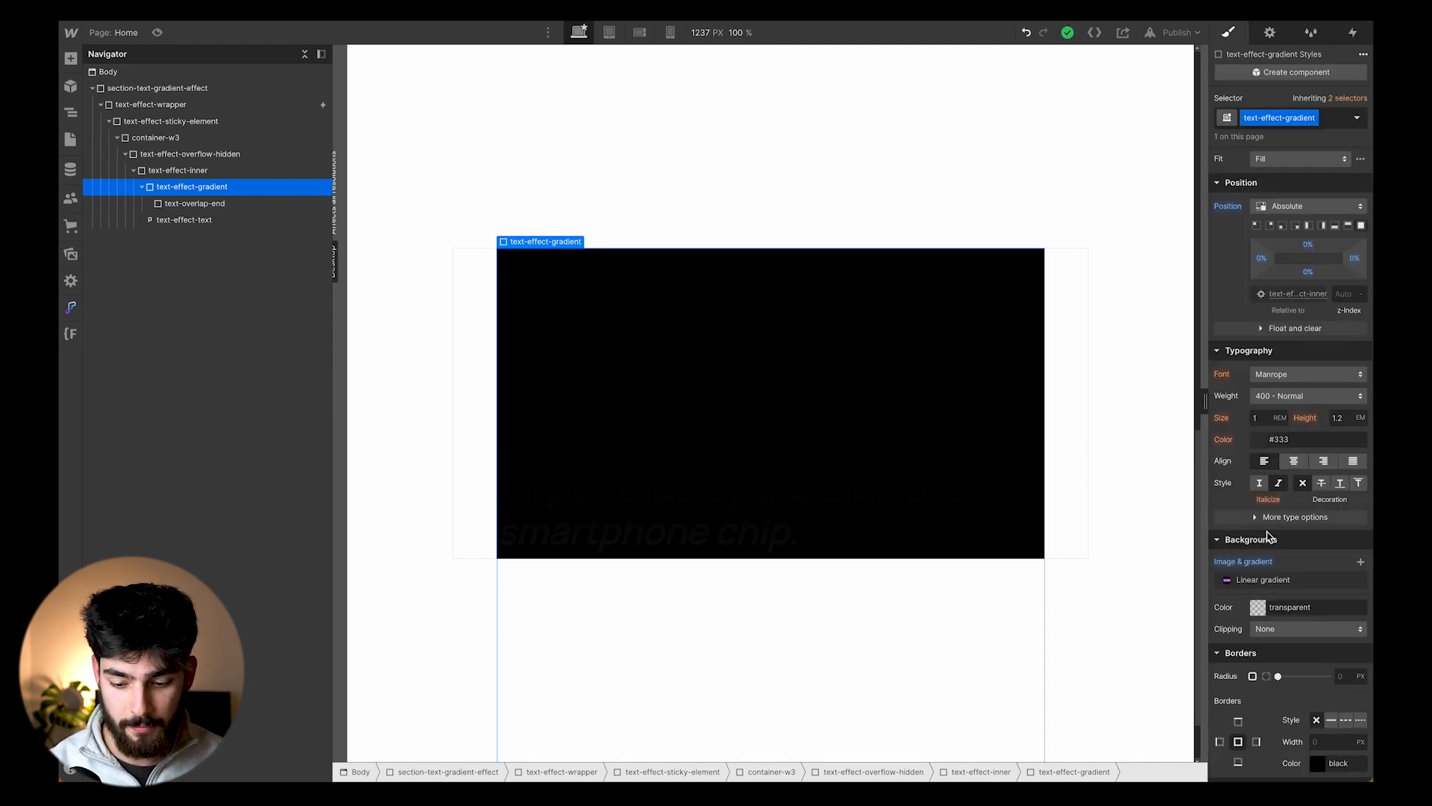
{"action": "mouse_move", "coordinate": [1264, 579]}
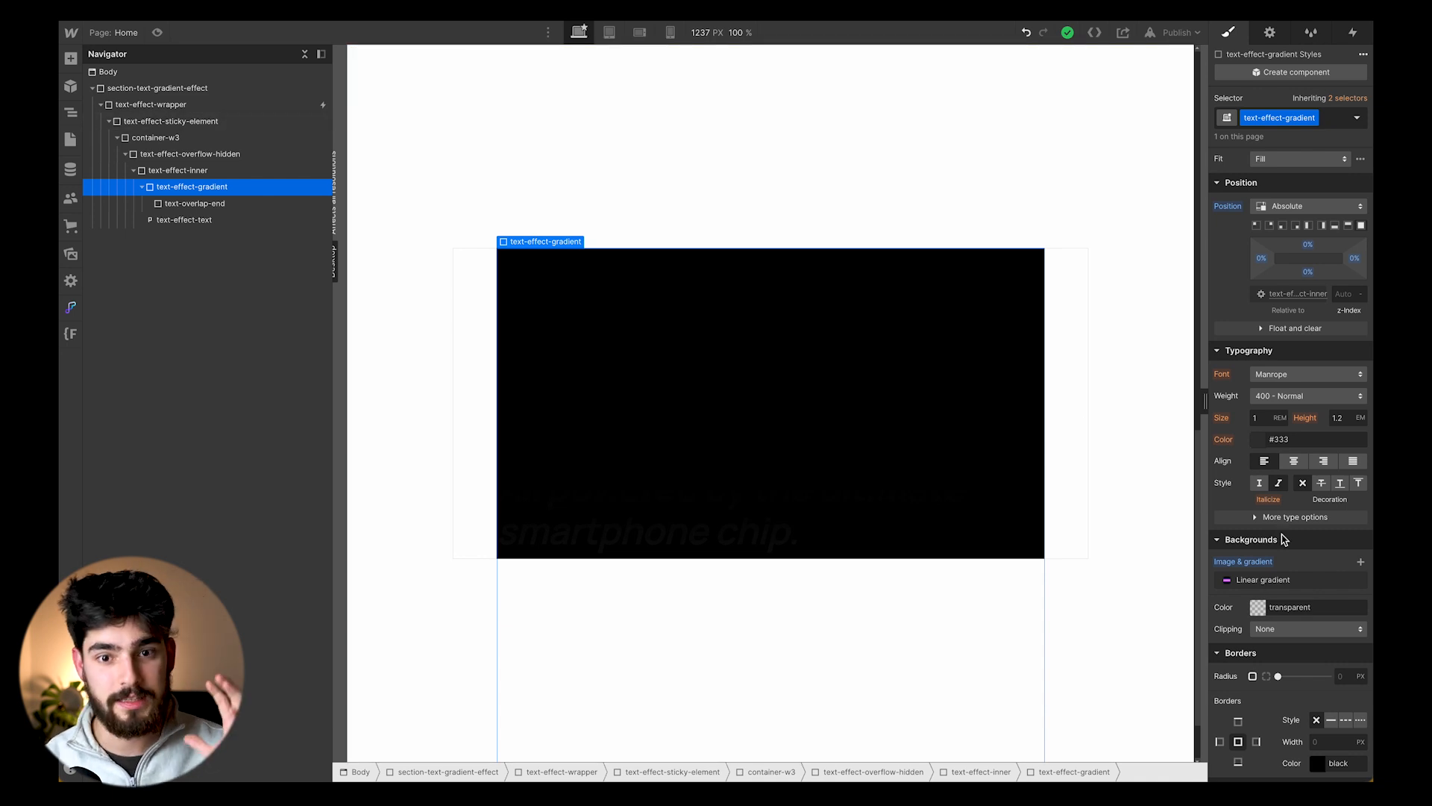
{"action": "mouse_move", "coordinate": [614, 382]}
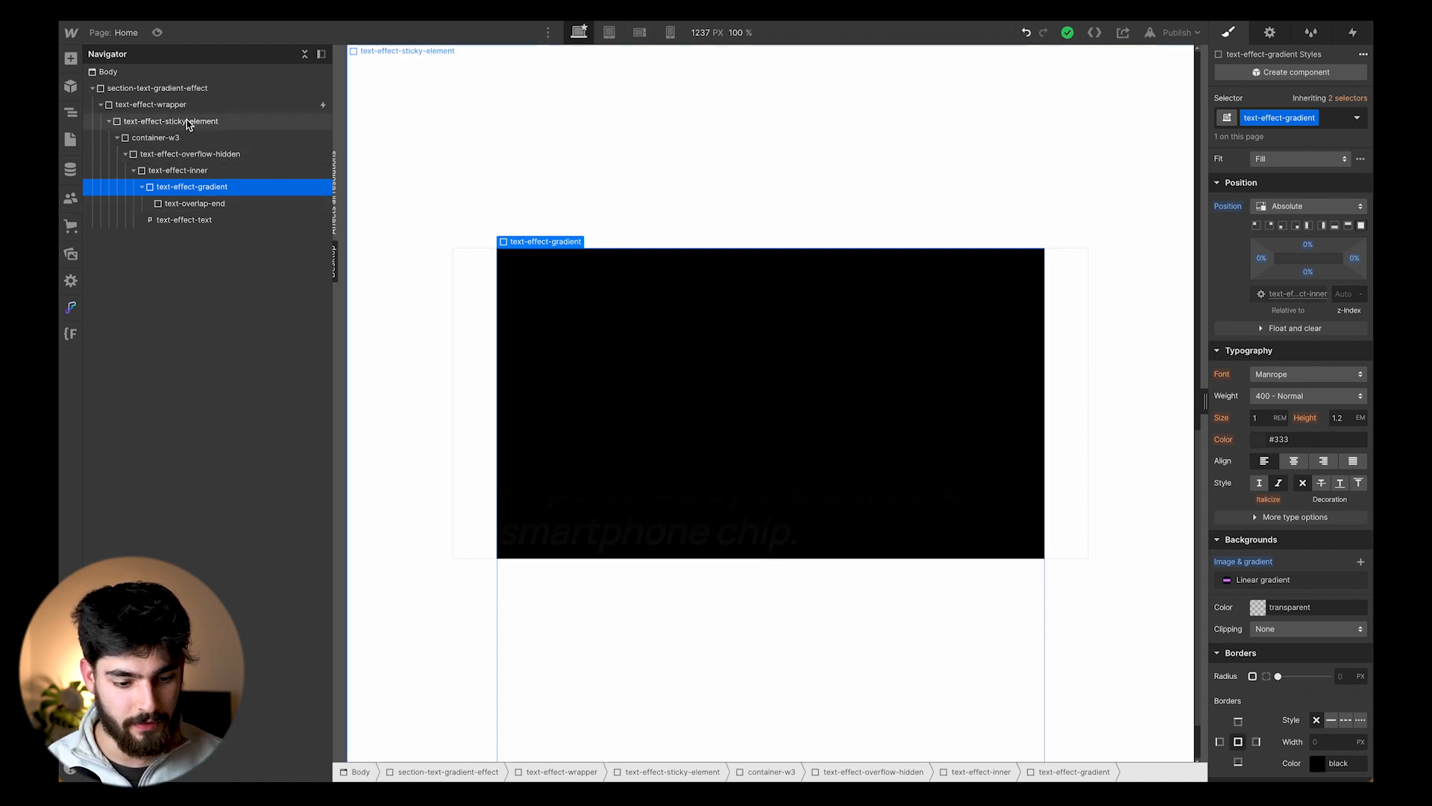
- Select the sticky element and the paragraph text before previewing the effect
{"action": "left_click", "coordinate": [169, 120]}
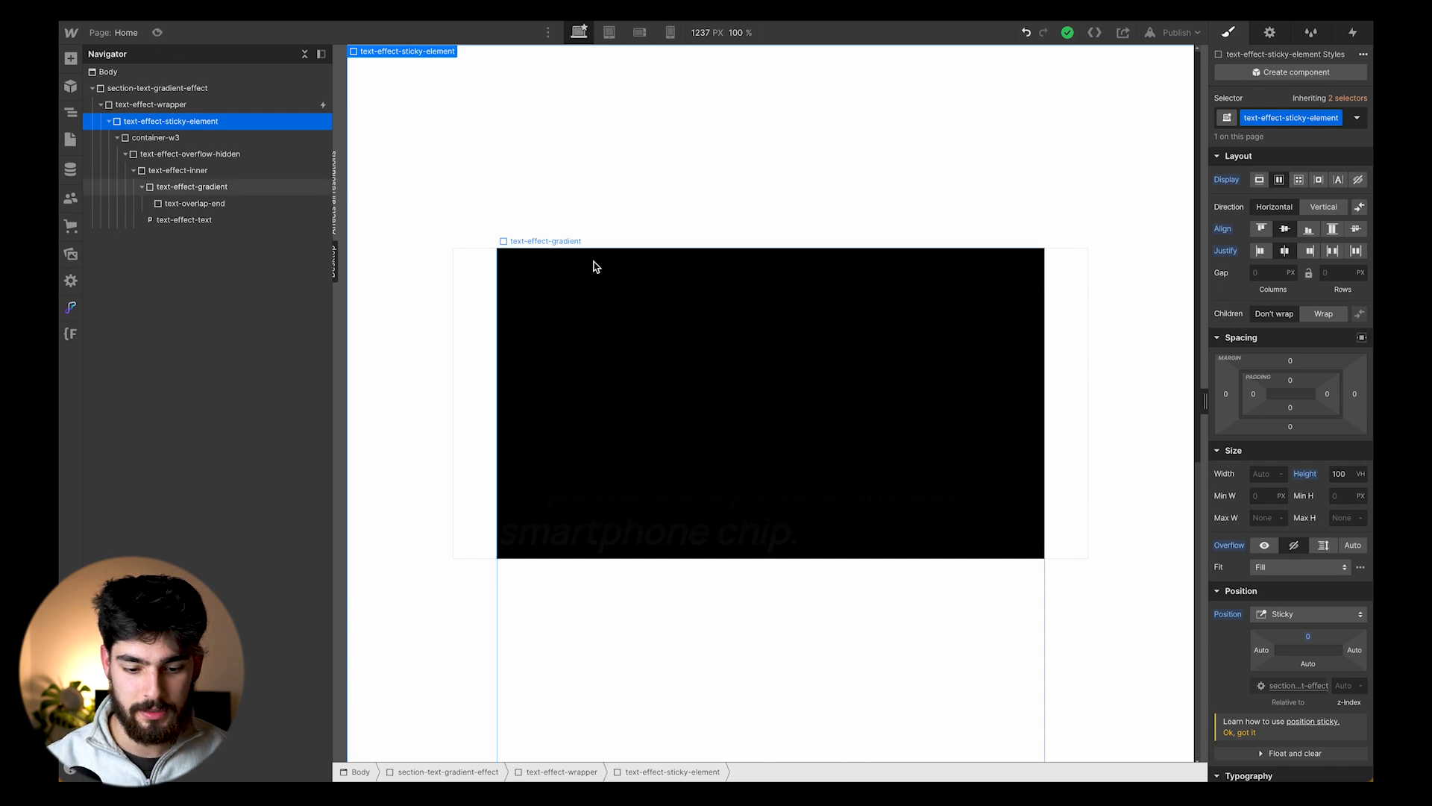
{"action": "left_click", "coordinate": [183, 219]}
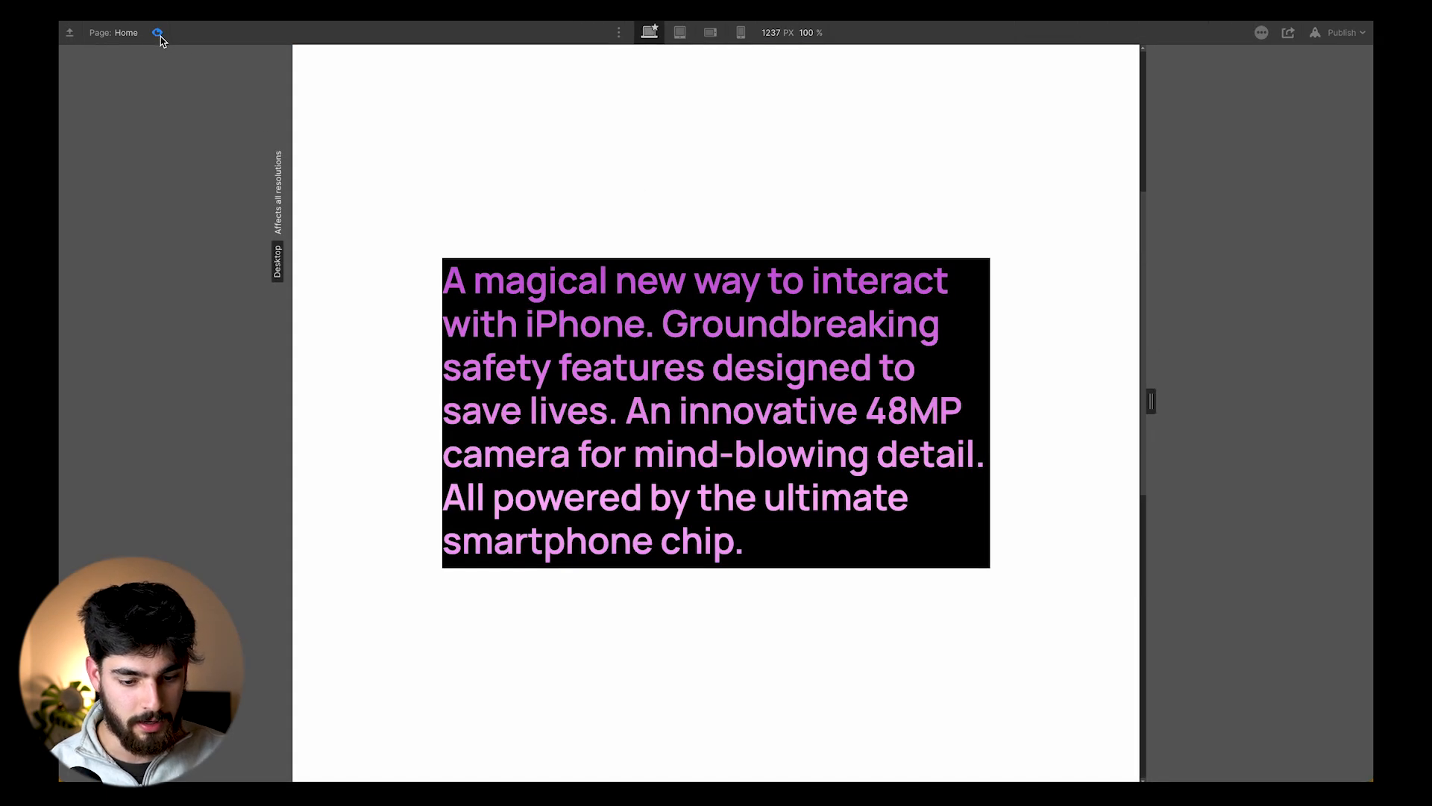
- Toggle Preview on to watch the scroll effect, then toggle it off to return to the designer
{"action": "left_click", "coordinate": [156, 33]}
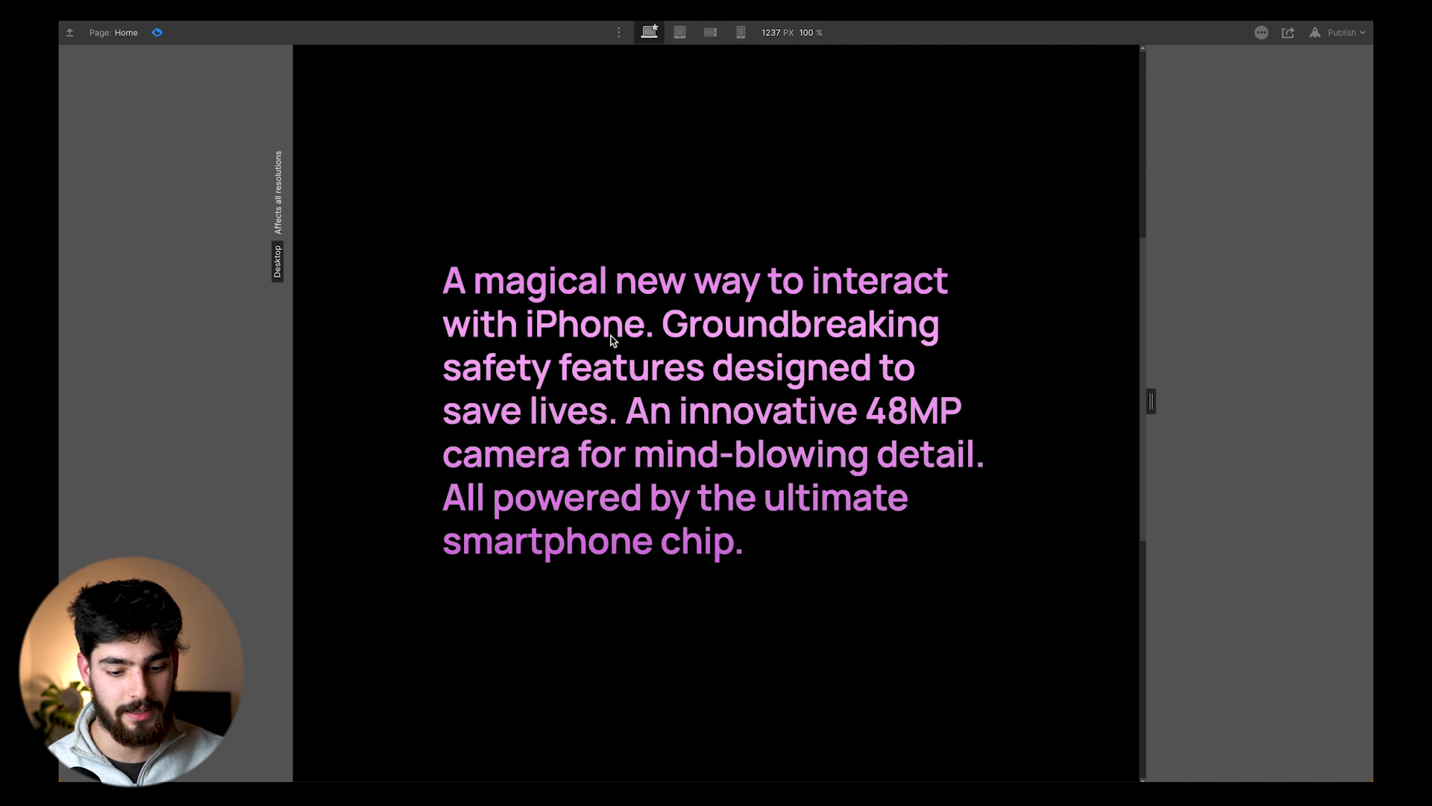
{"action": "left_click", "coordinate": [157, 31]}
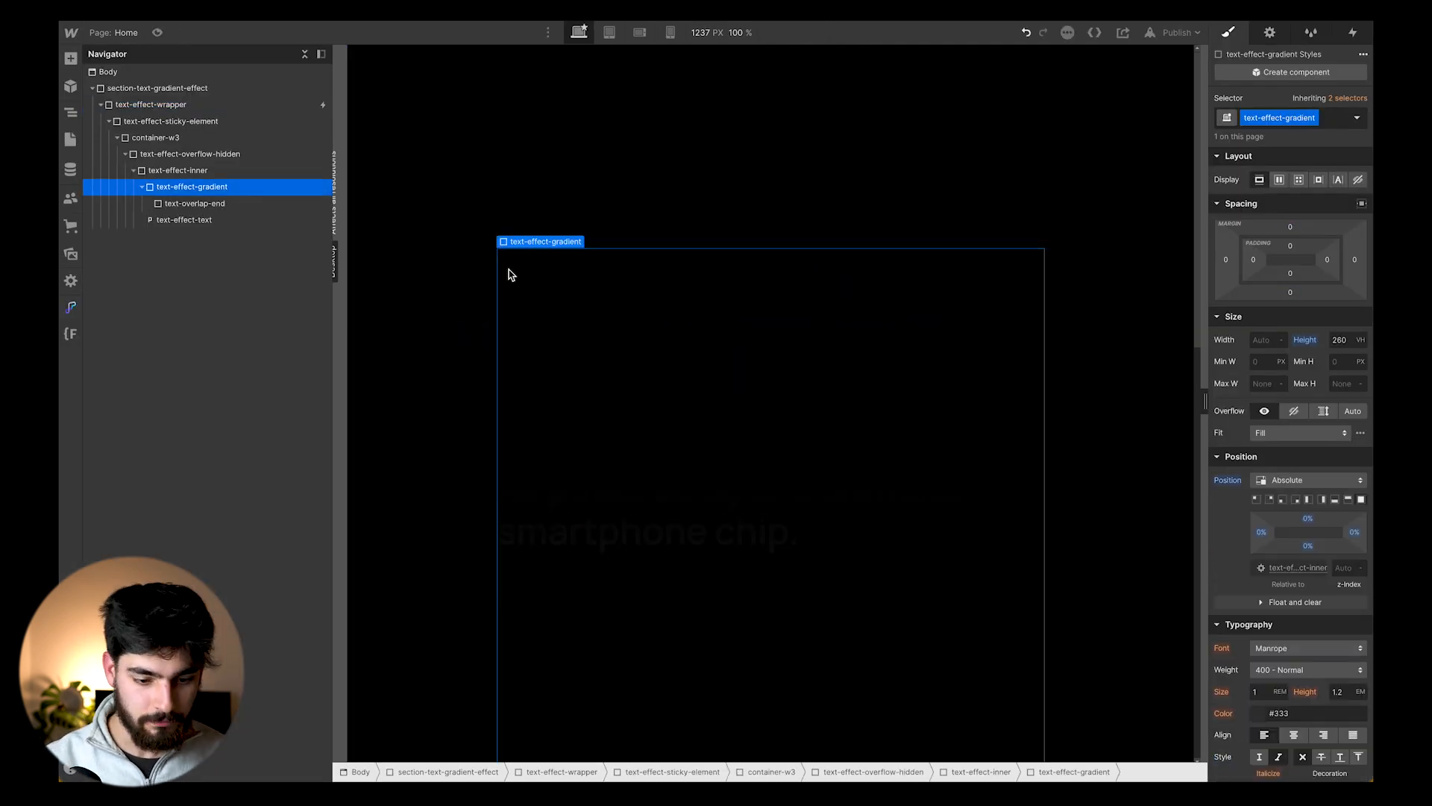
{"action": "left_click", "coordinate": [169, 120]}
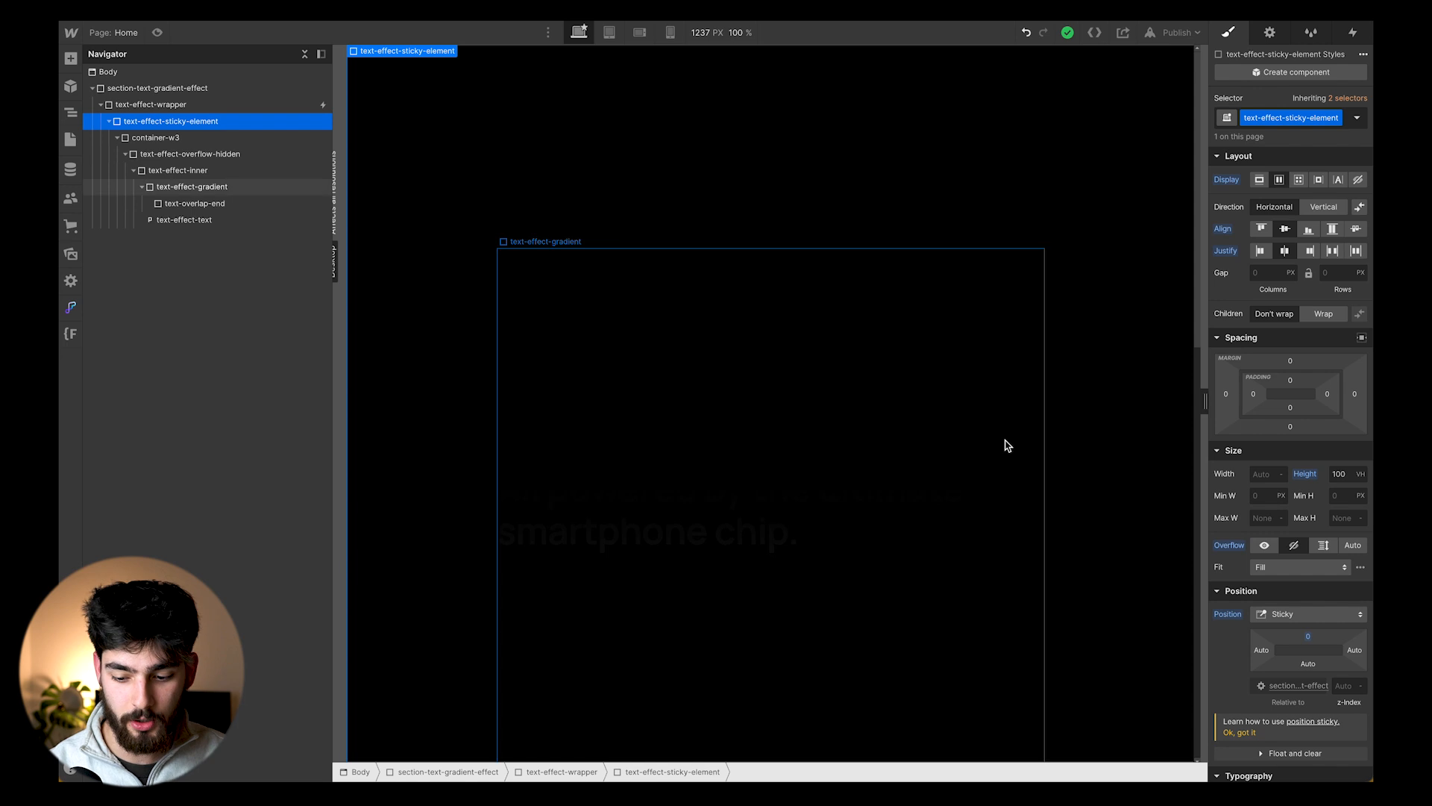
{"action": "mouse_move", "coordinate": [907, 407]}
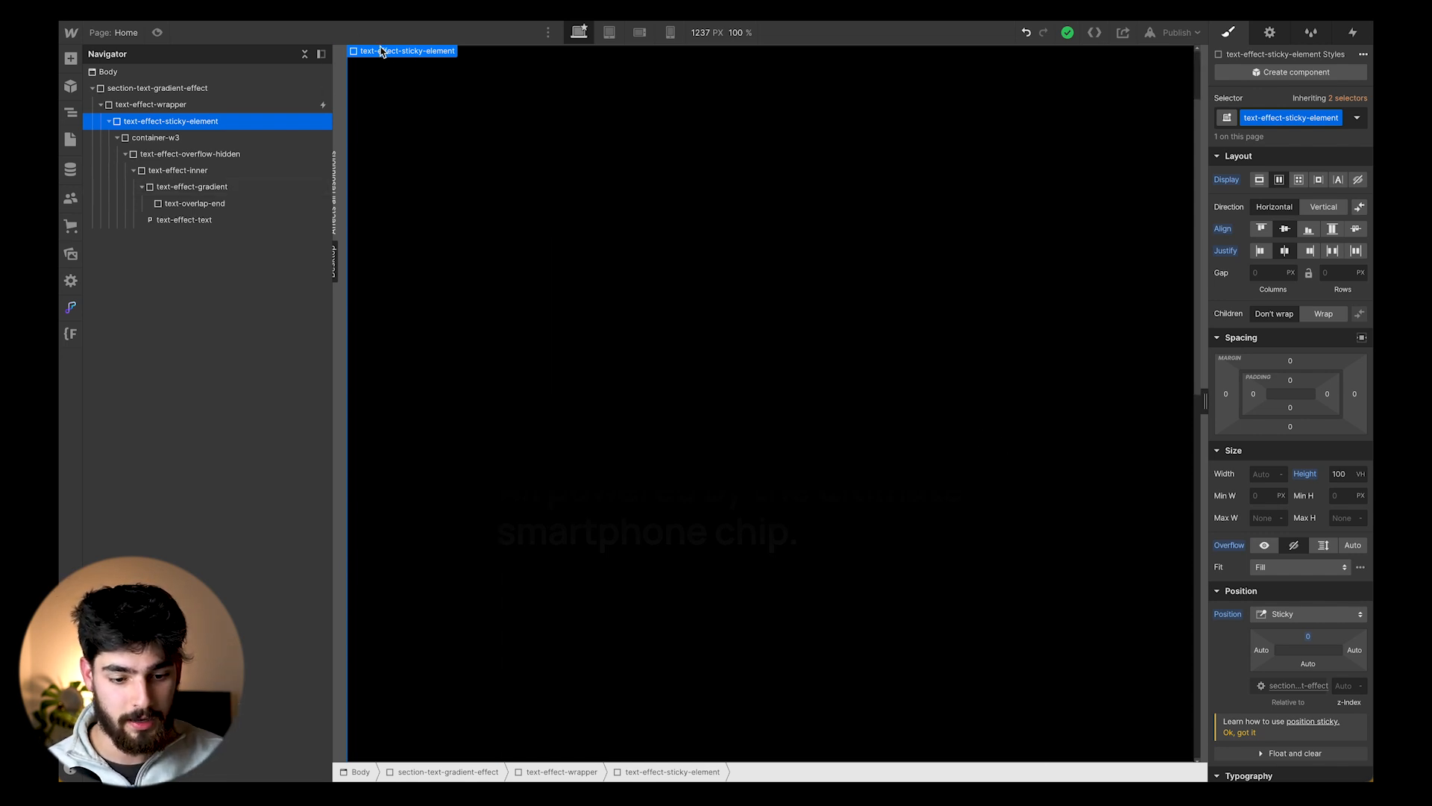
{"action": "mouse_move", "coordinate": [987, 210]}
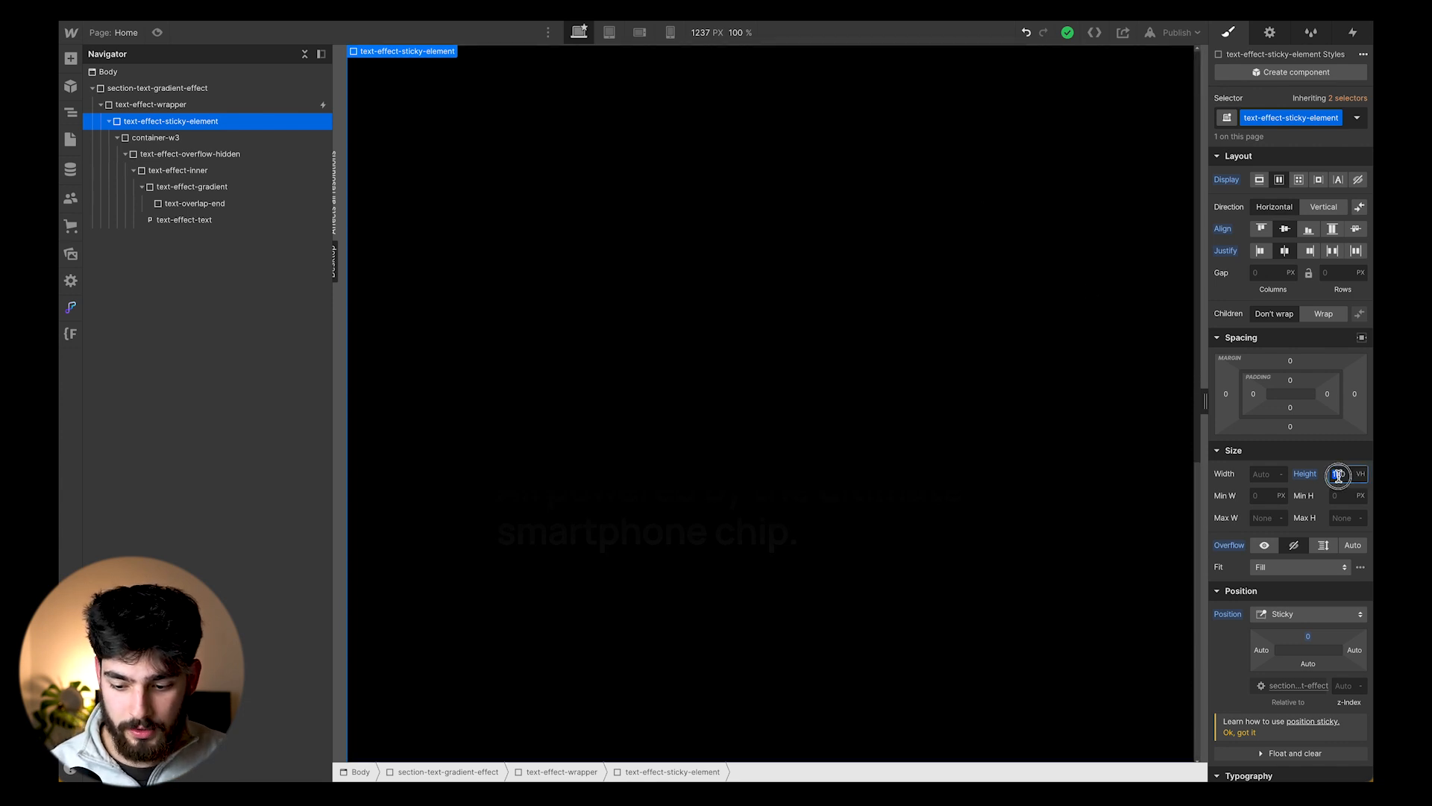
{"action": "type", "text": "20"}
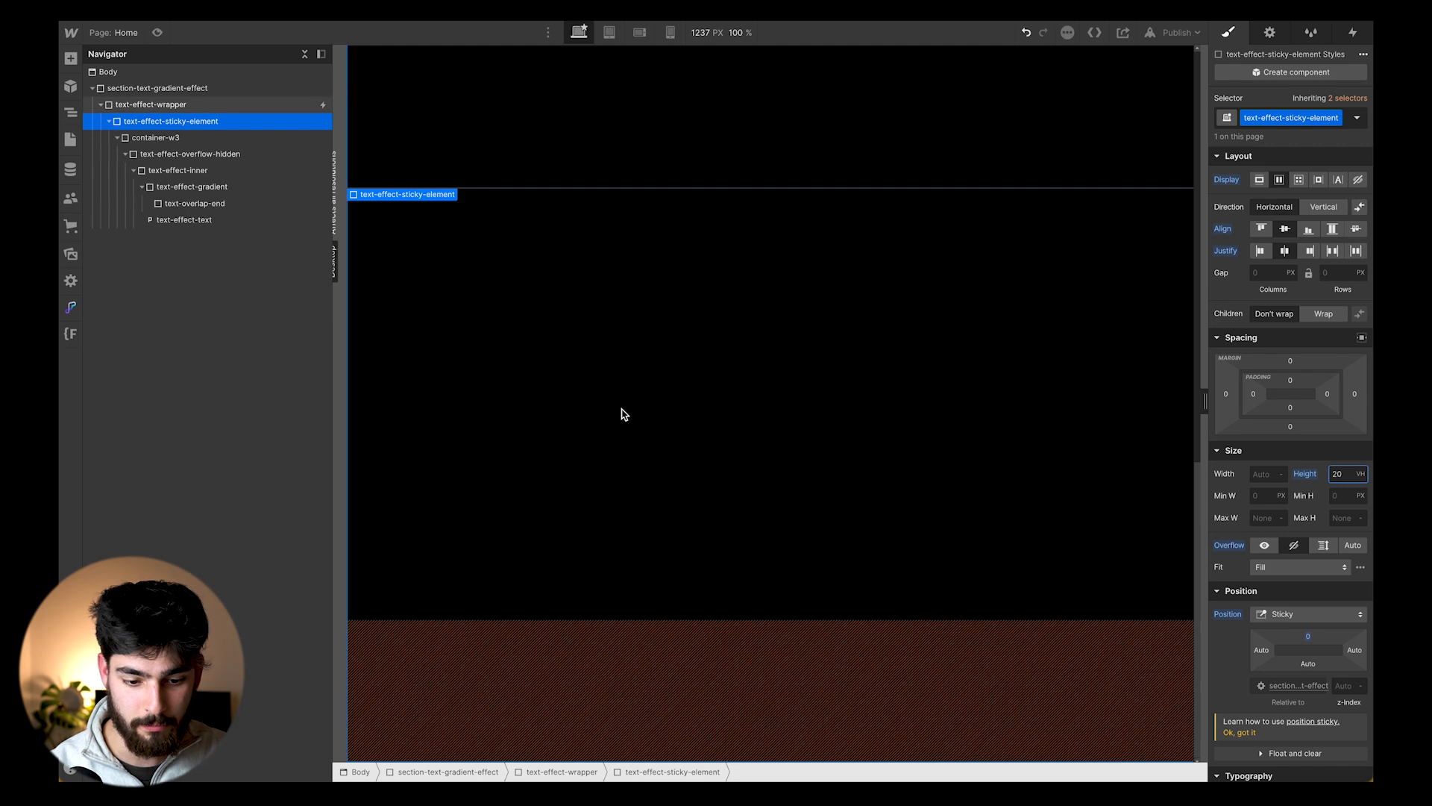
{"action": "mouse_move", "coordinate": [156, 31]}
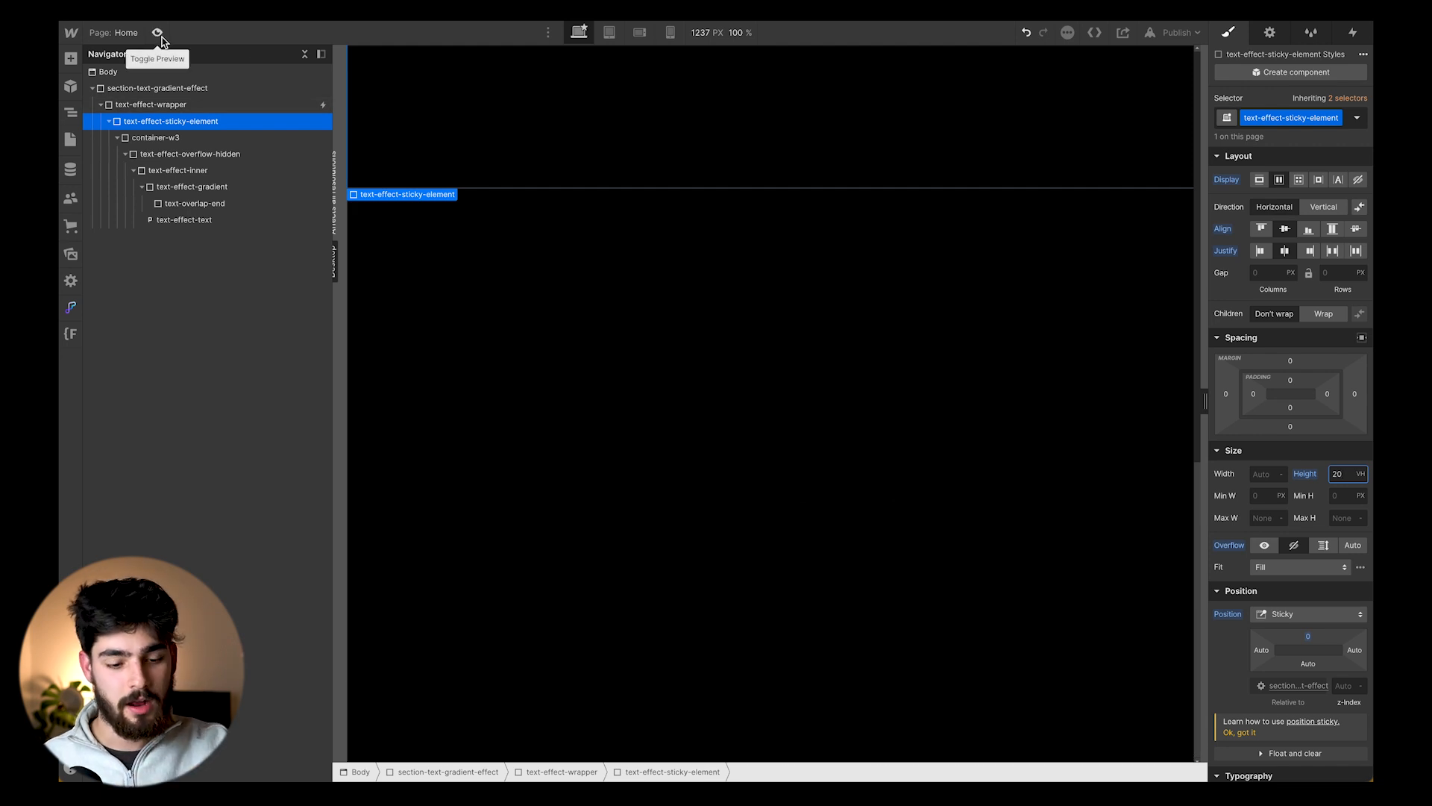
{"action": "left_click", "coordinate": [158, 31]}
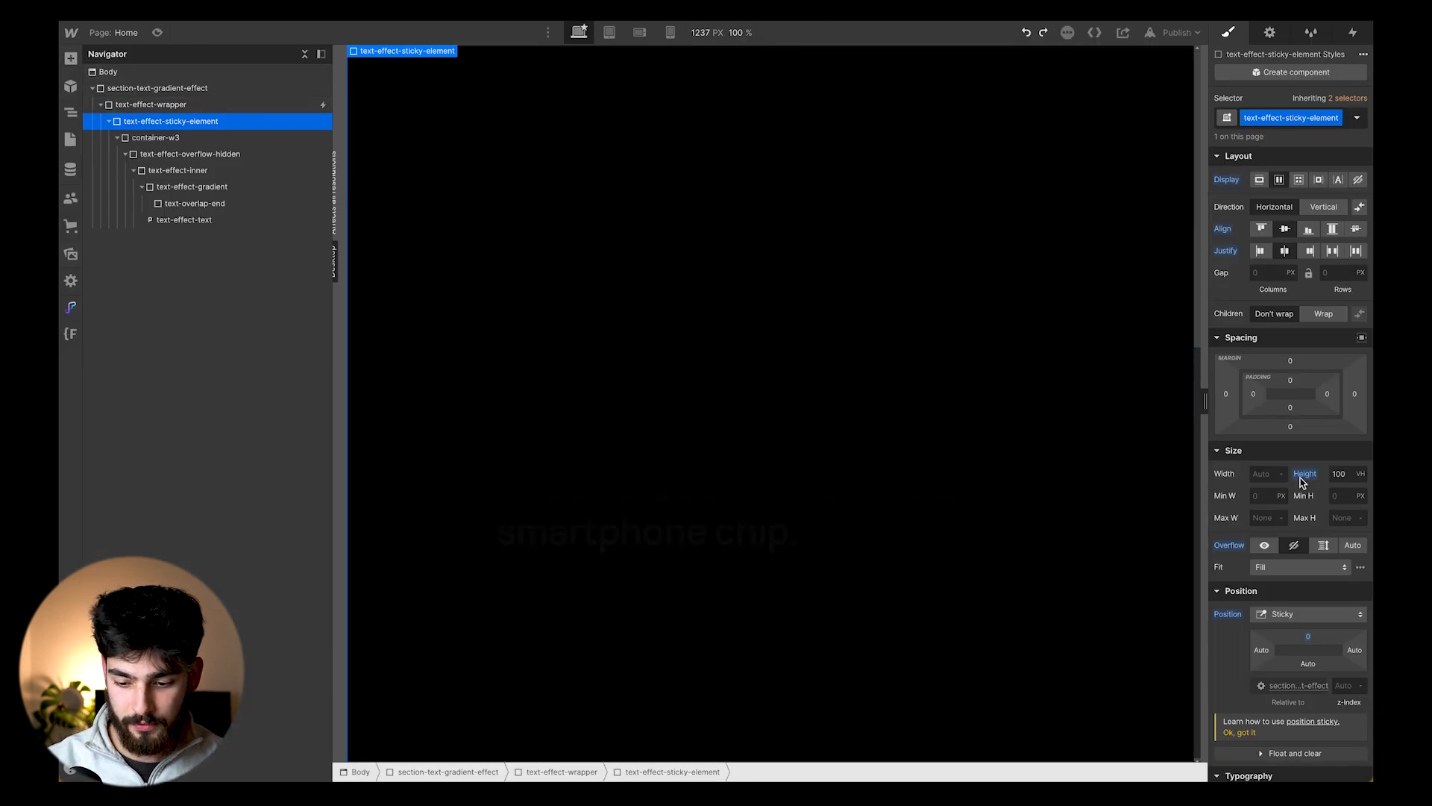
{"action": "mouse_move", "coordinate": [561, 185]}
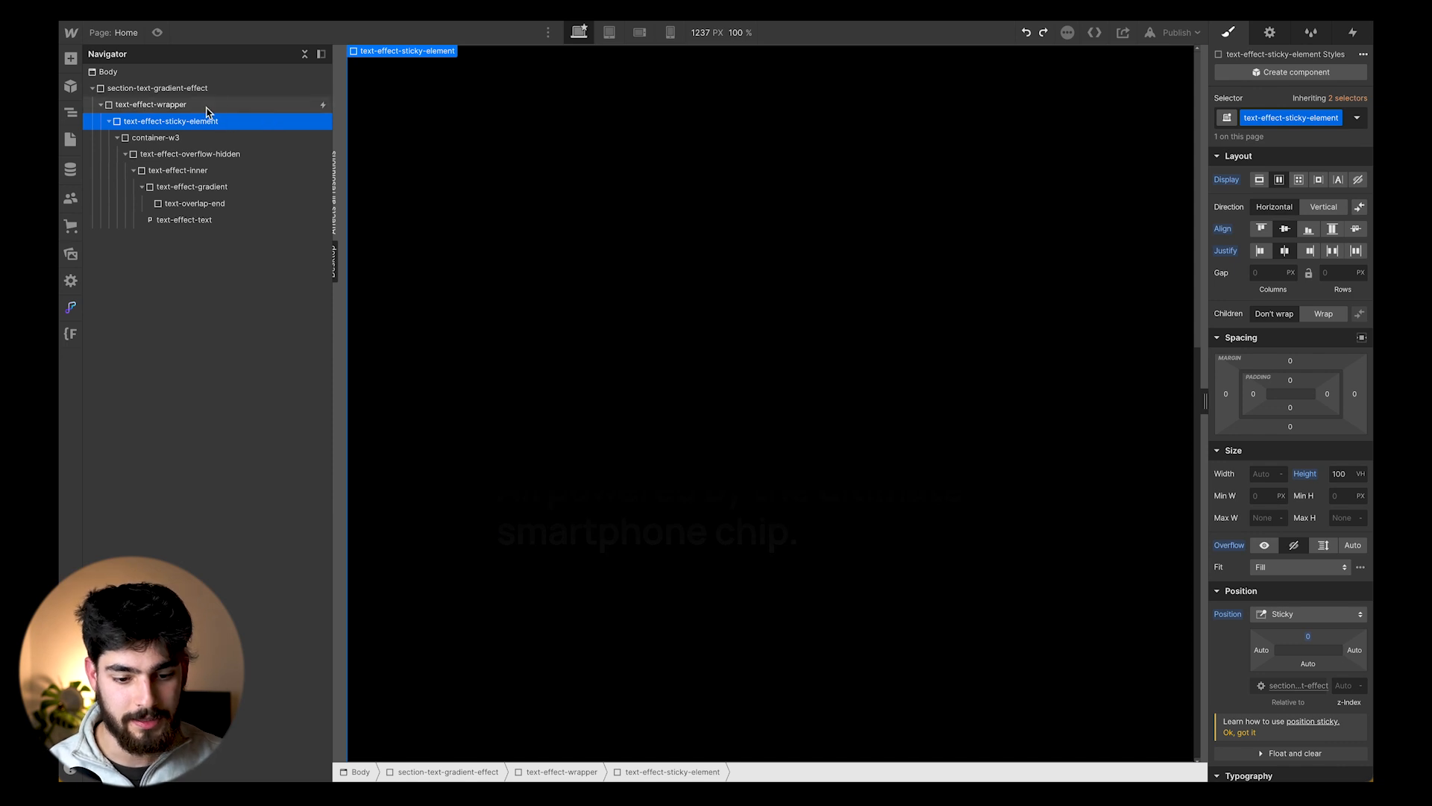
{"action": "left_click", "coordinate": [153, 104]}
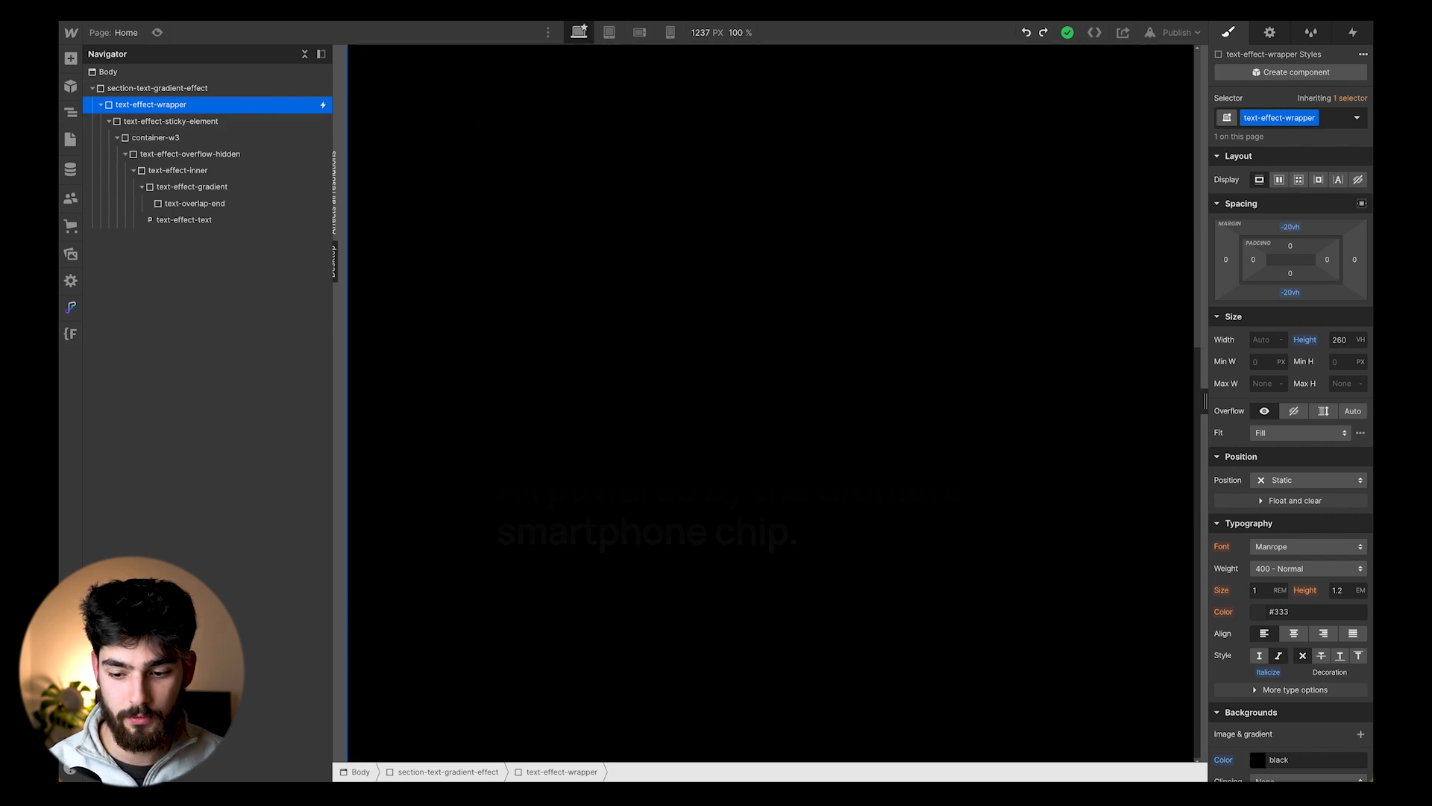
{"action": "left_click", "coordinate": [1353, 31]}
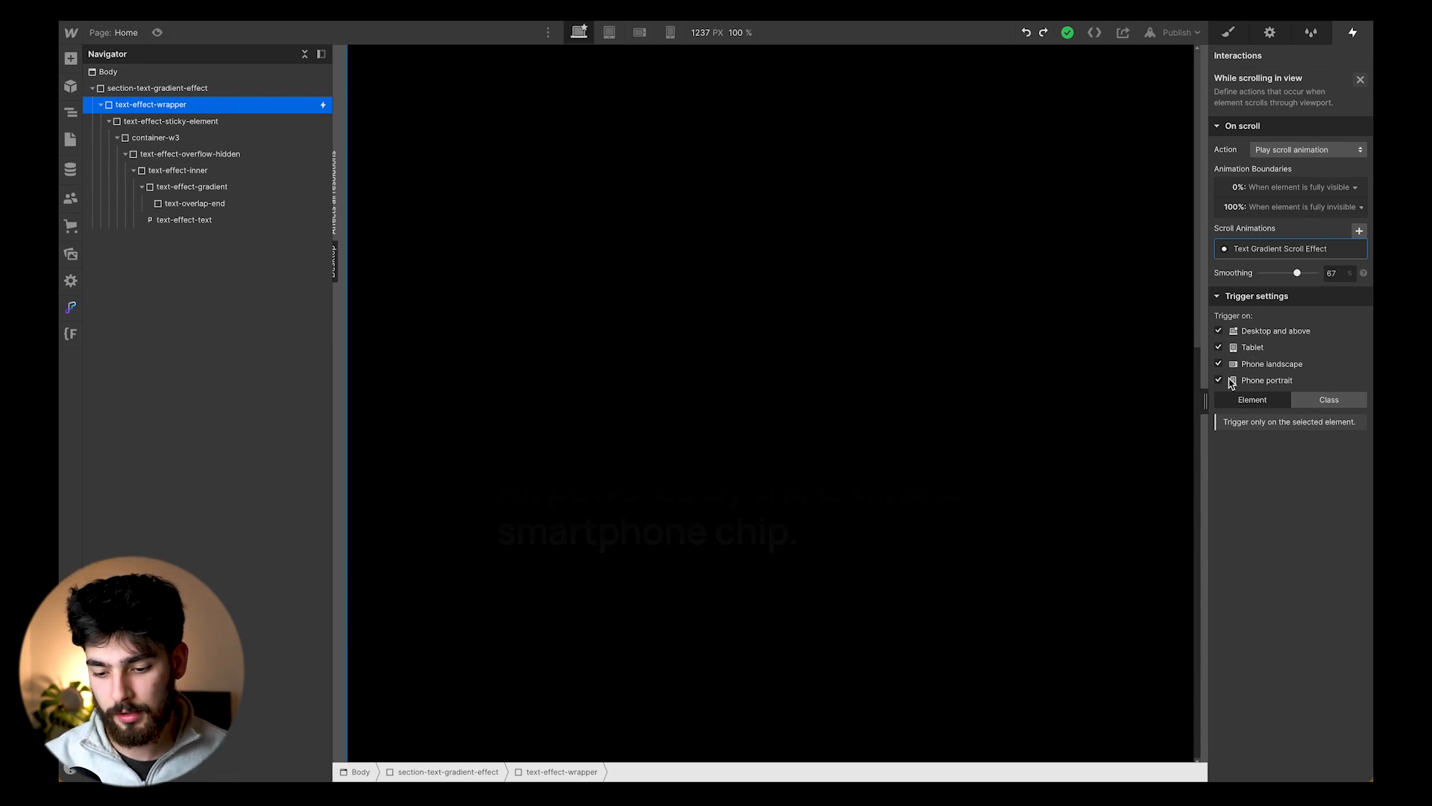
- Enable the effect for phone portrait and landscape, then open Text Gradient Scroll Effect for editing
{"action": "left_click", "coordinate": [1219, 346]}
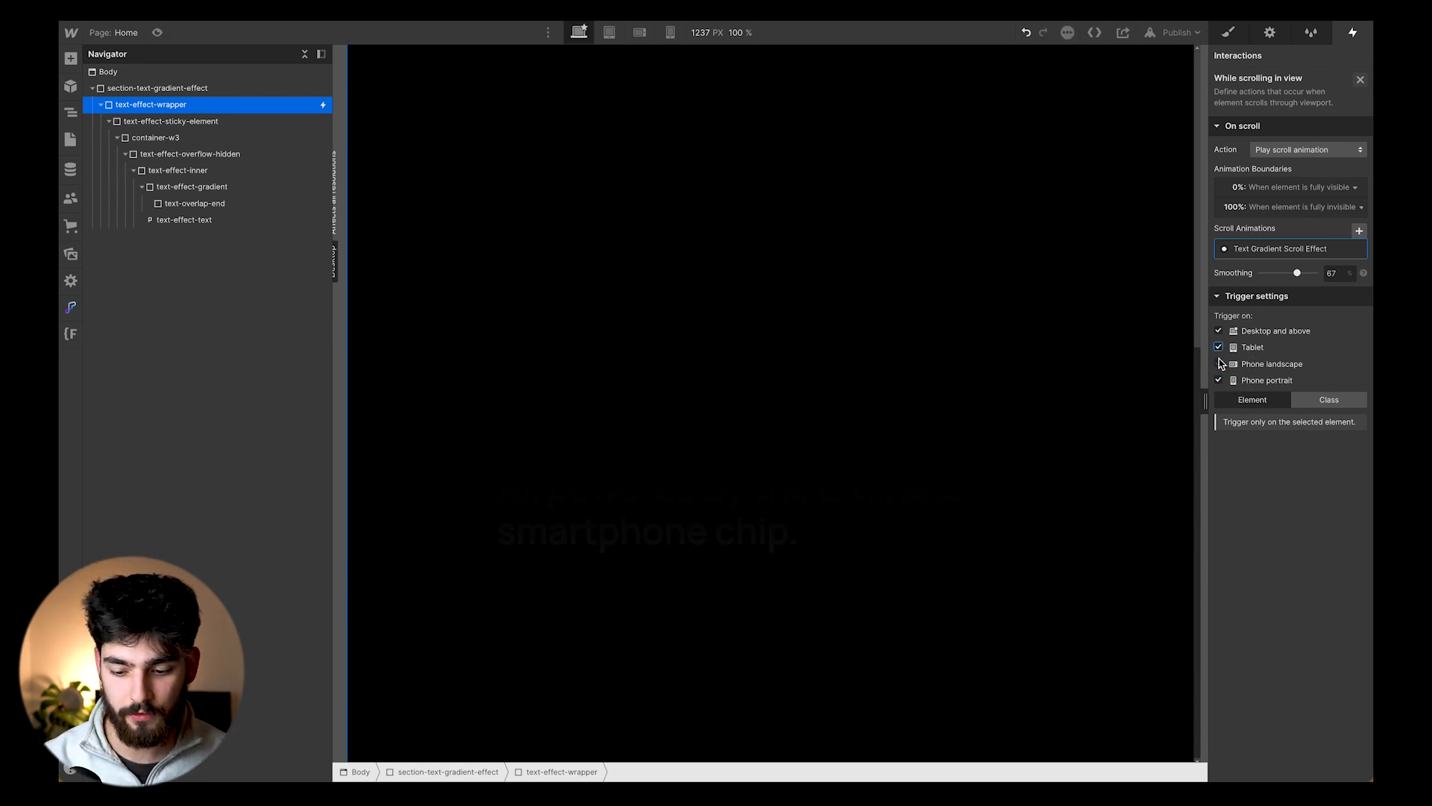
{"action": "left_click", "coordinate": [1219, 364]}
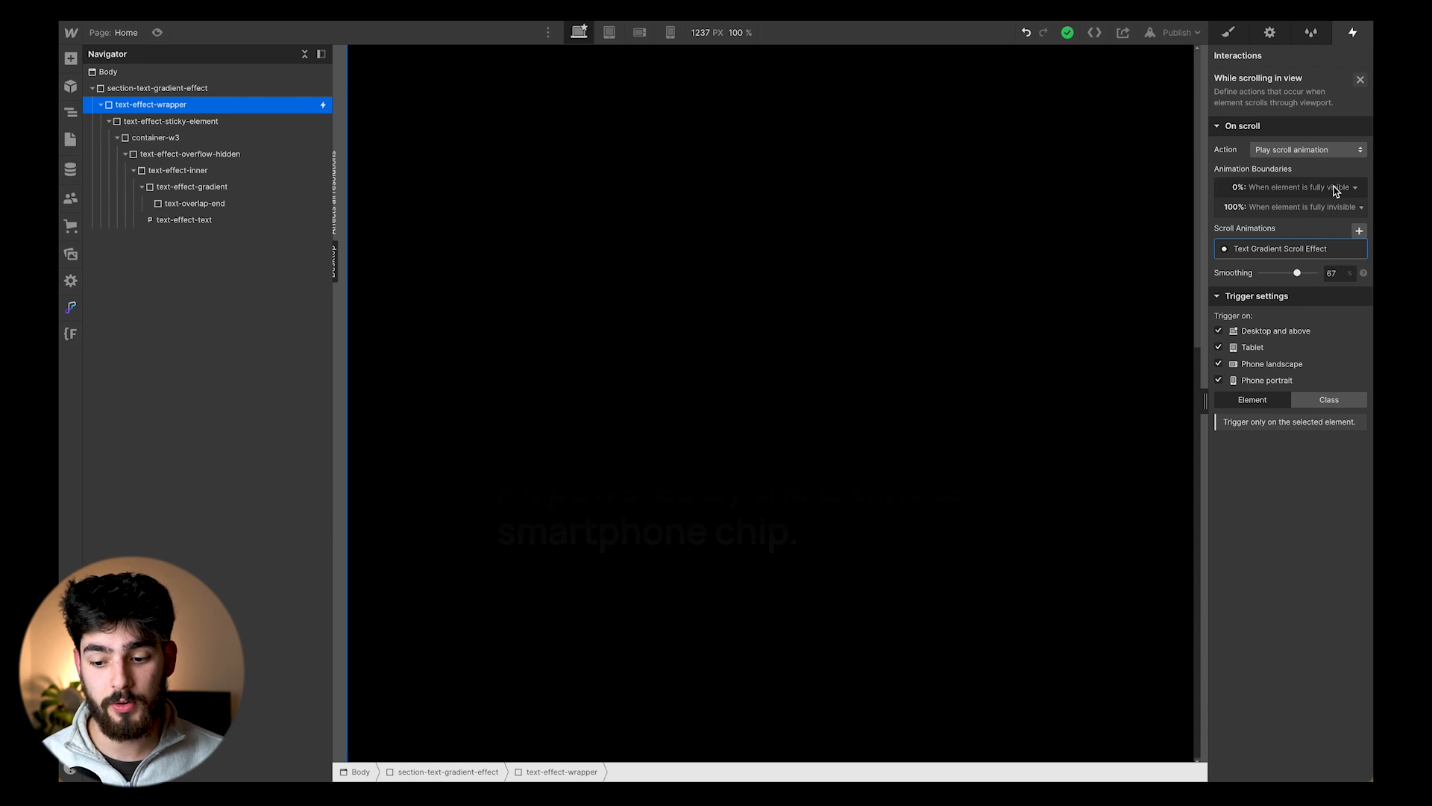
{"action": "mouse_move", "coordinate": [1350, 192]}
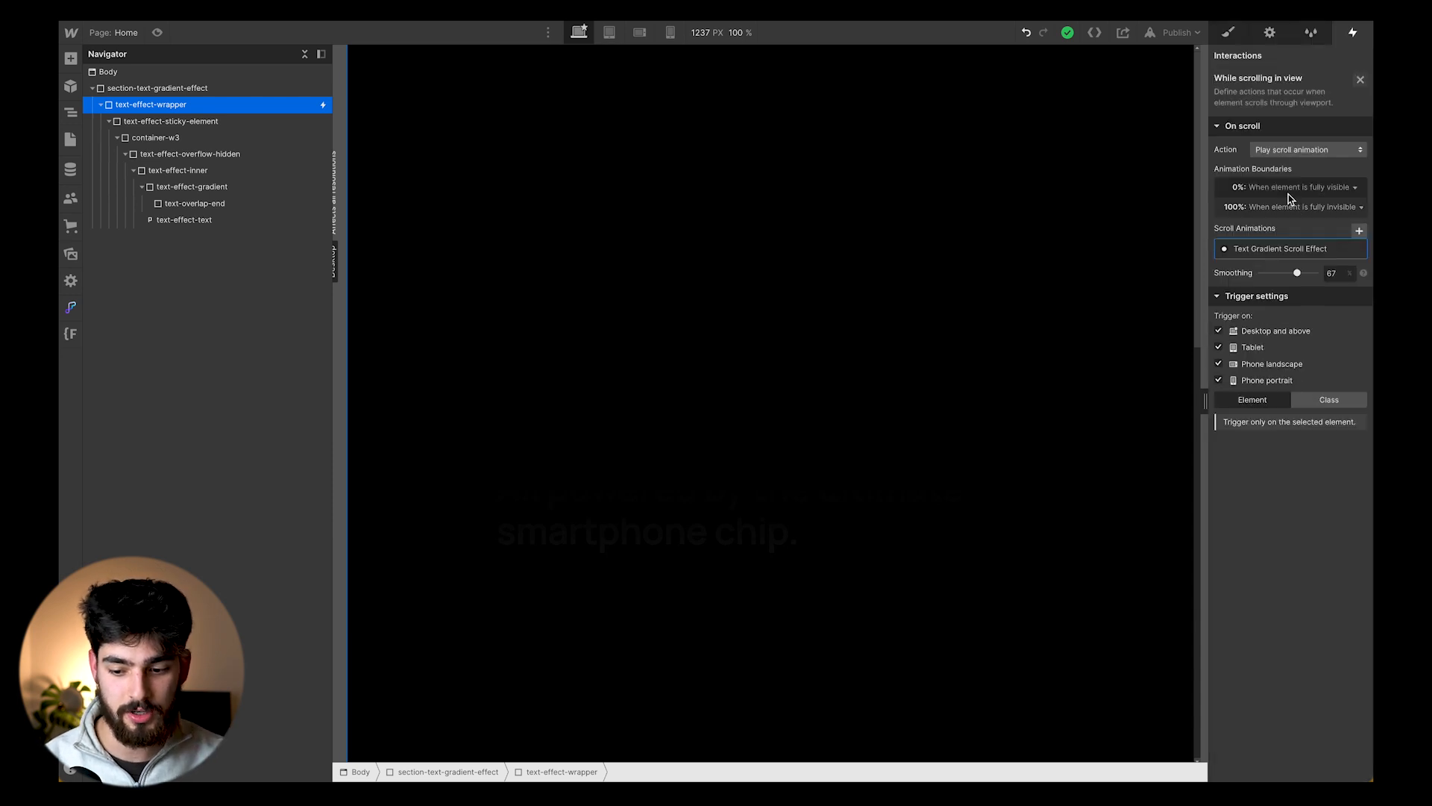
{"action": "mouse_move", "coordinate": [1343, 226]}
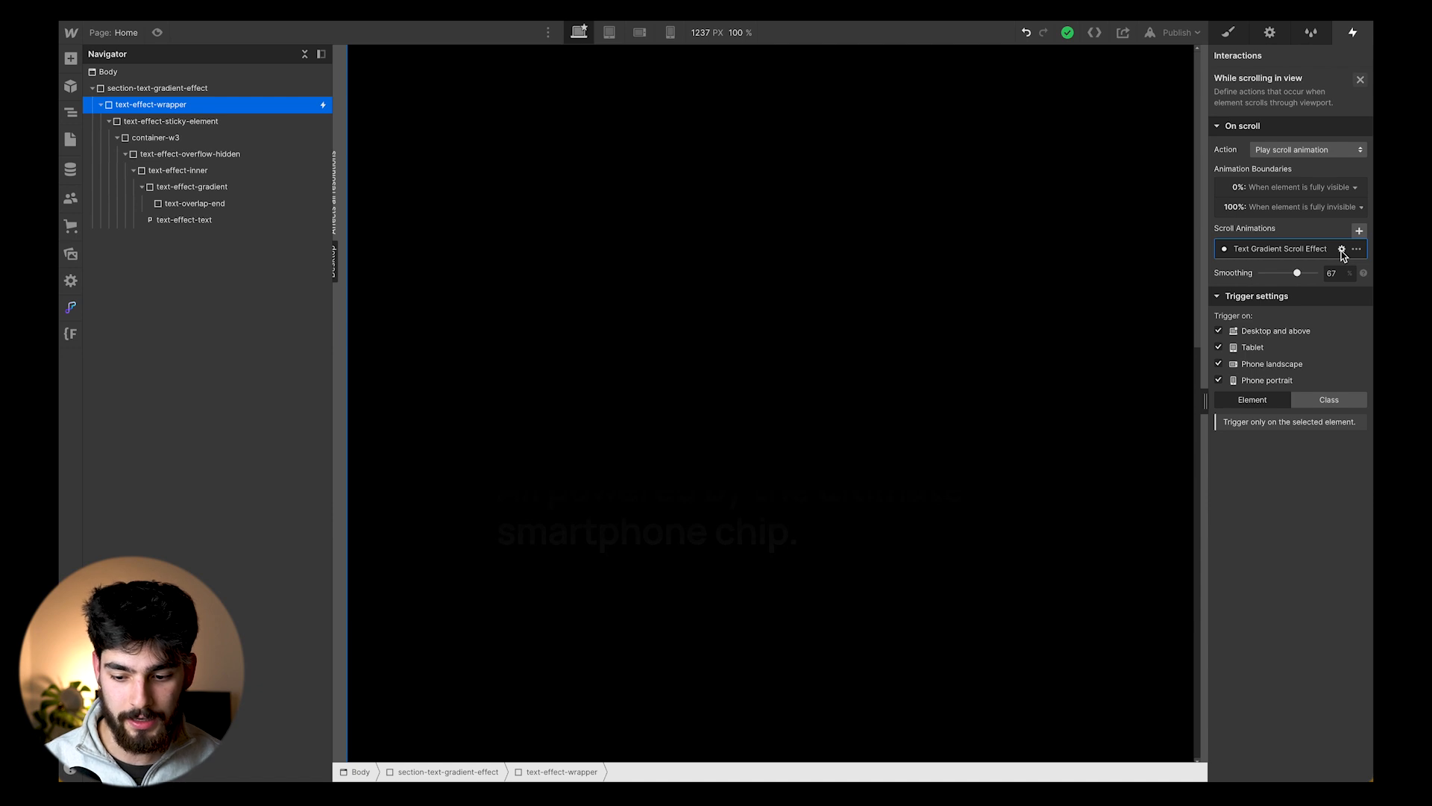
{"action": "left_click", "coordinate": [1344, 250]}
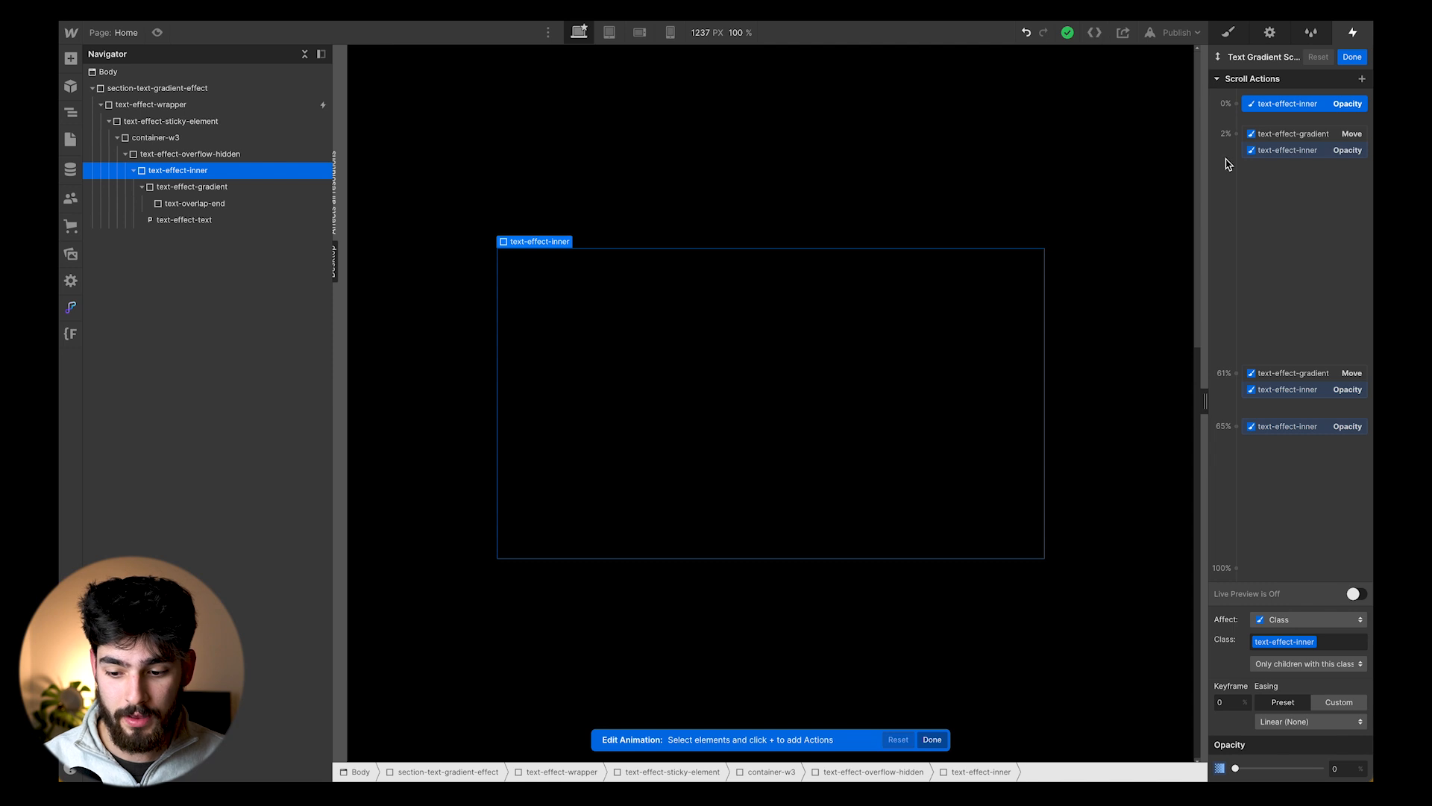
{"action": "left_click", "coordinate": [1287, 133]}
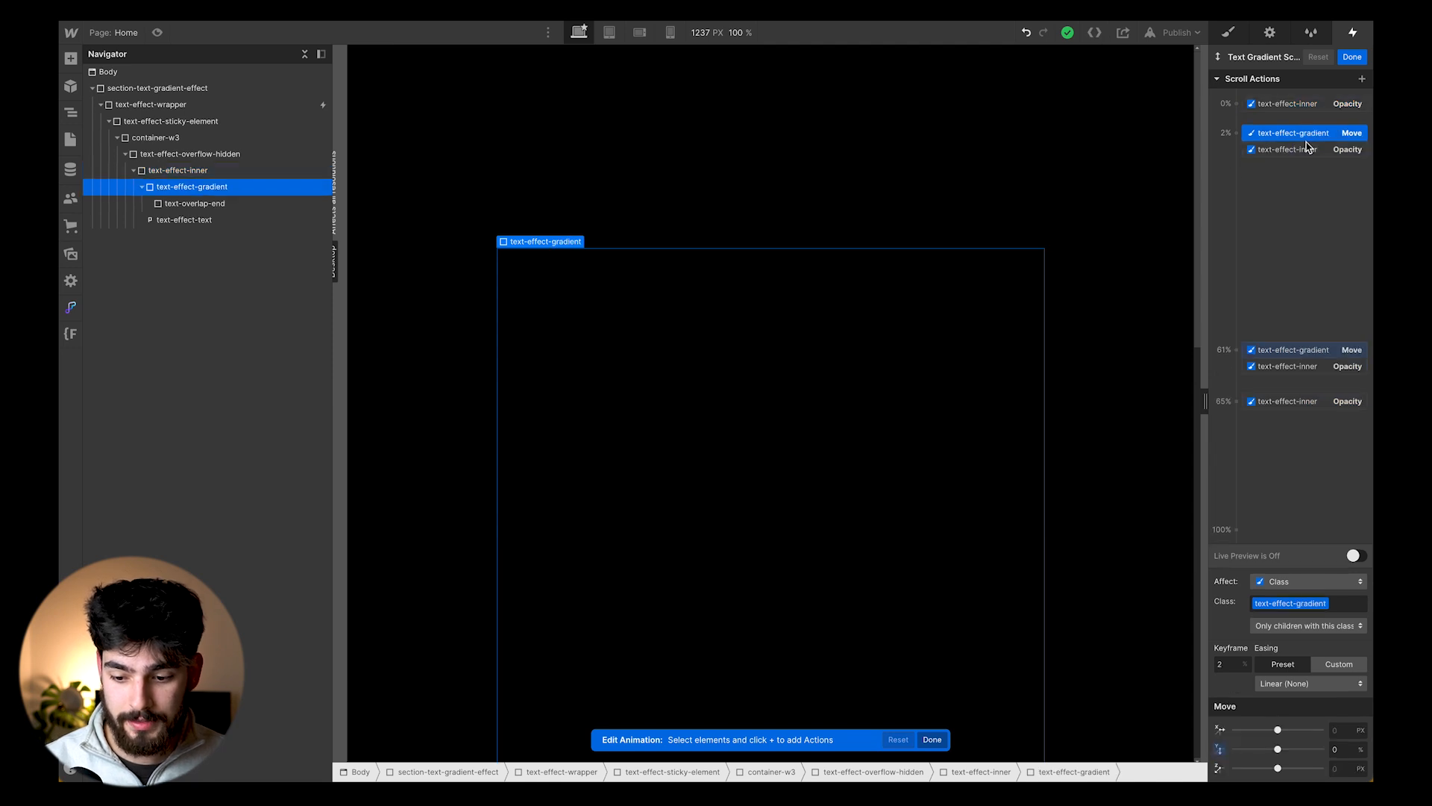
{"action": "mouse_move", "coordinate": [1368, 223]}
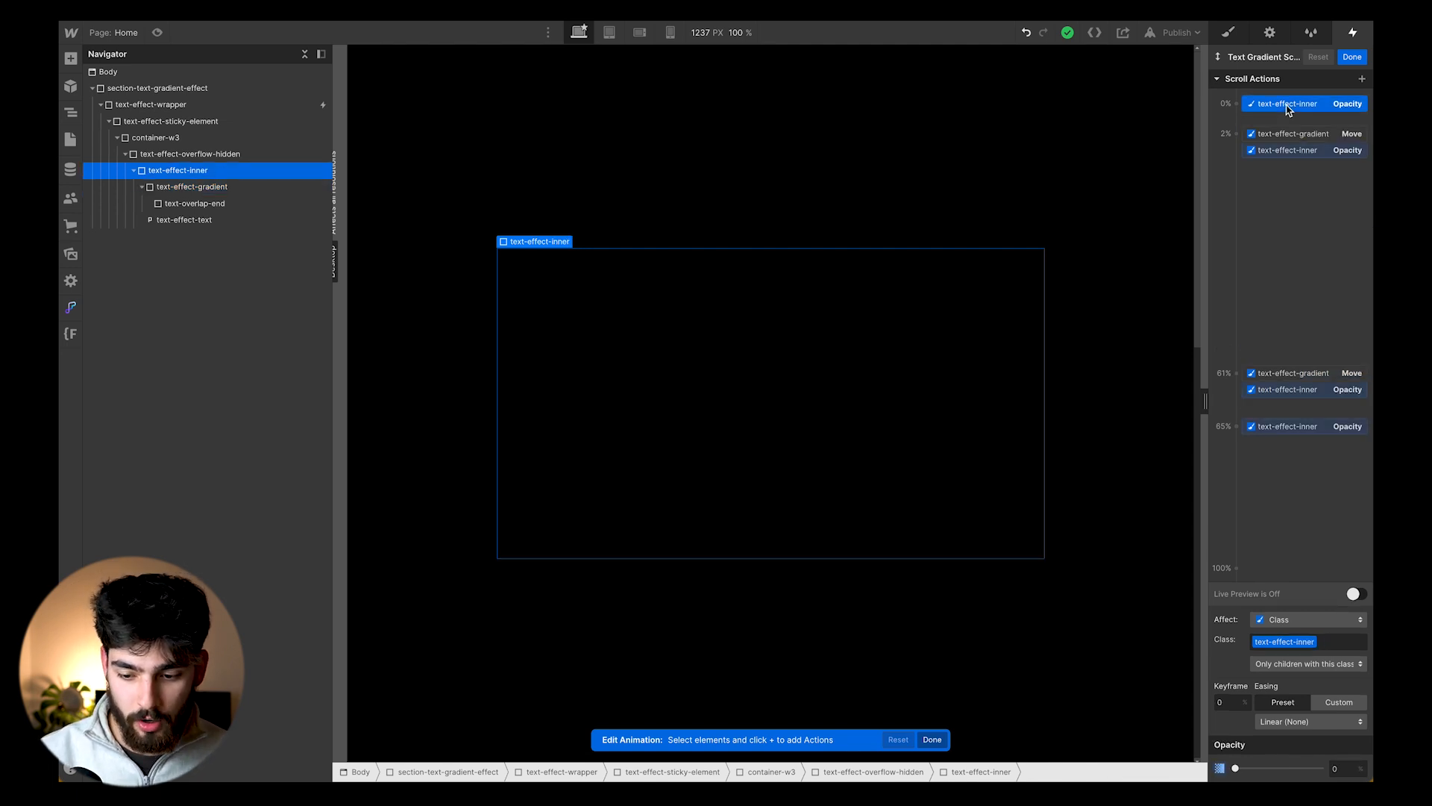
{"action": "left_click", "coordinate": [1355, 594]}
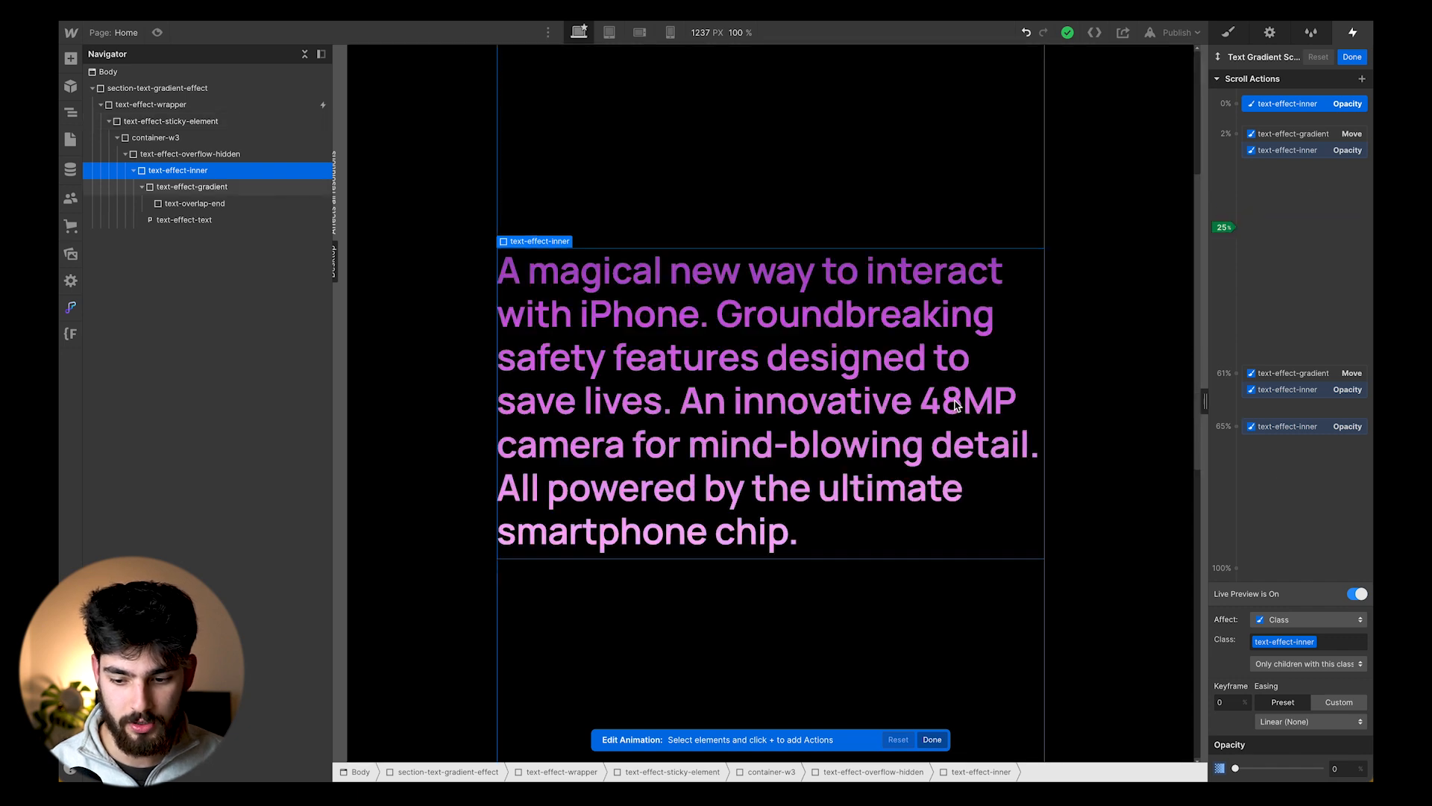
{"action": "left_click", "coordinate": [1288, 103]}
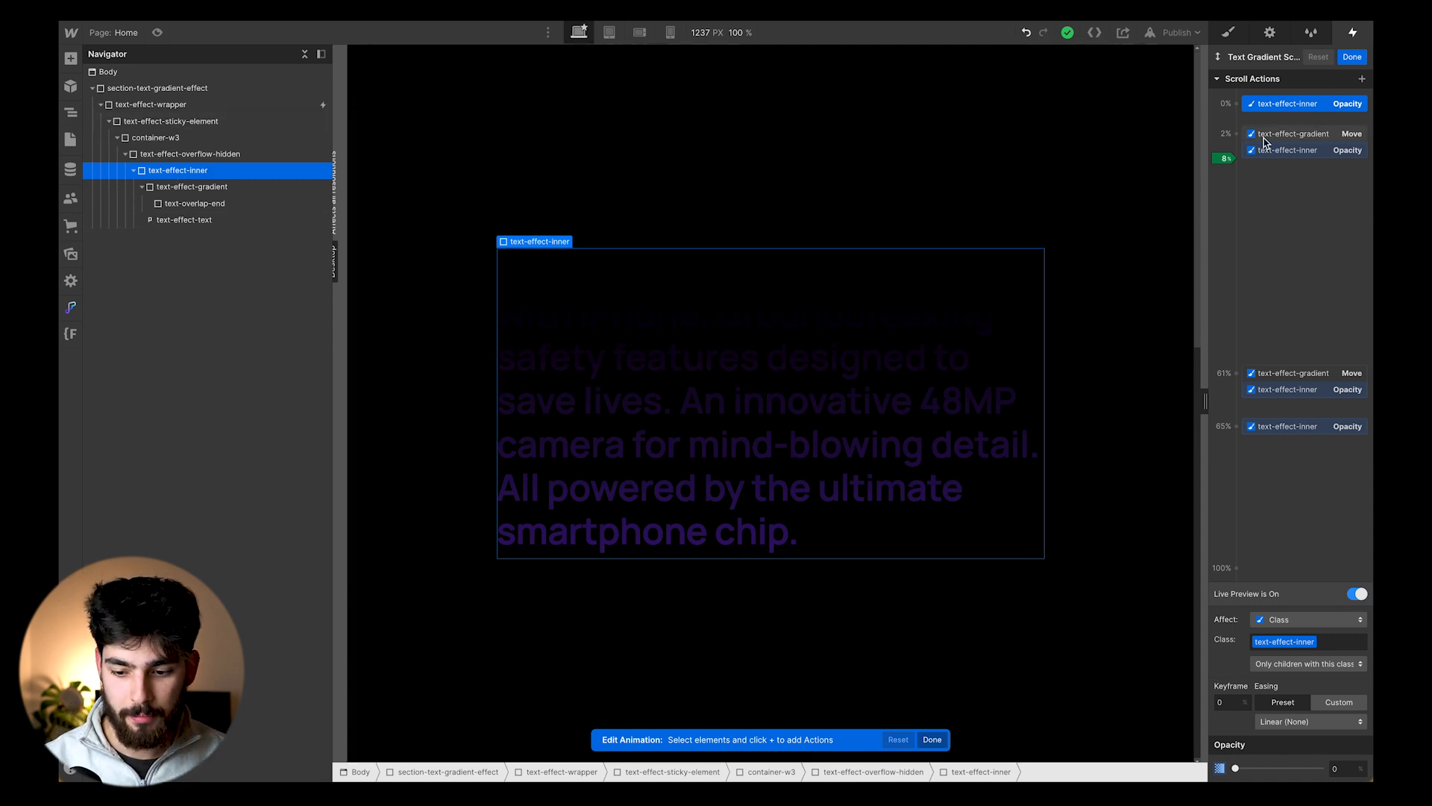
{"action": "left_click", "coordinate": [1290, 133]}
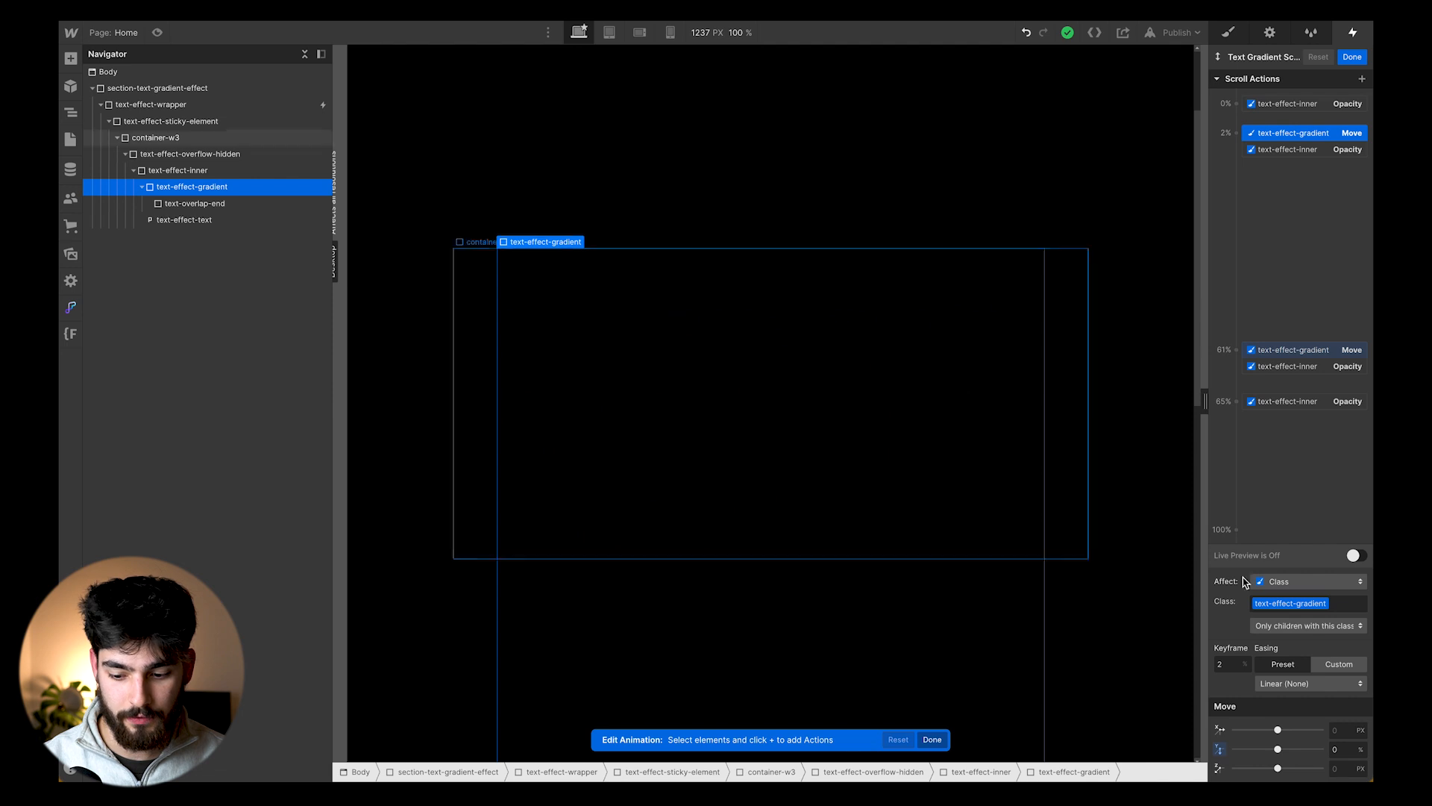
{"action": "left_click", "coordinate": [1353, 555]}
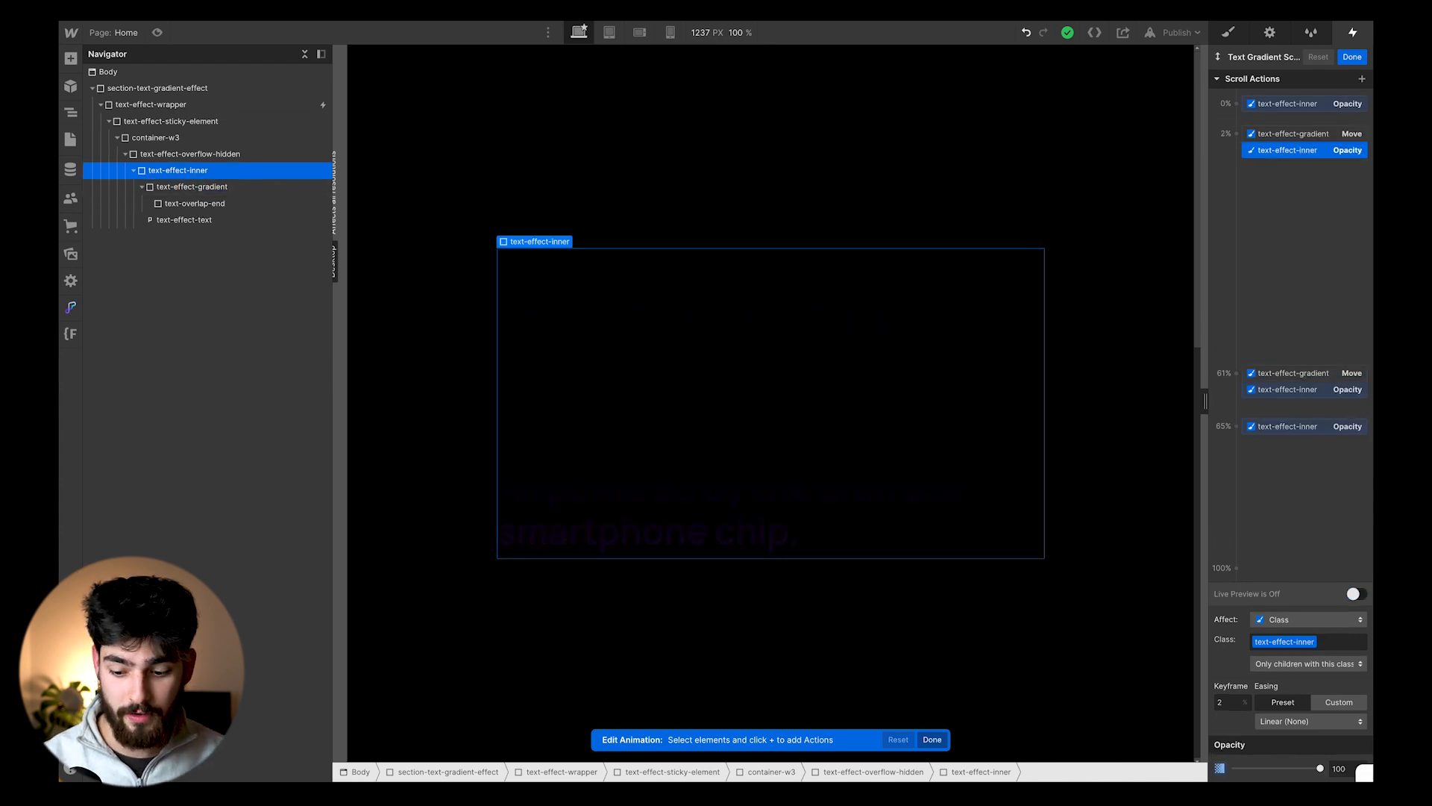
{"action": "left_click", "coordinate": [1356, 594]}
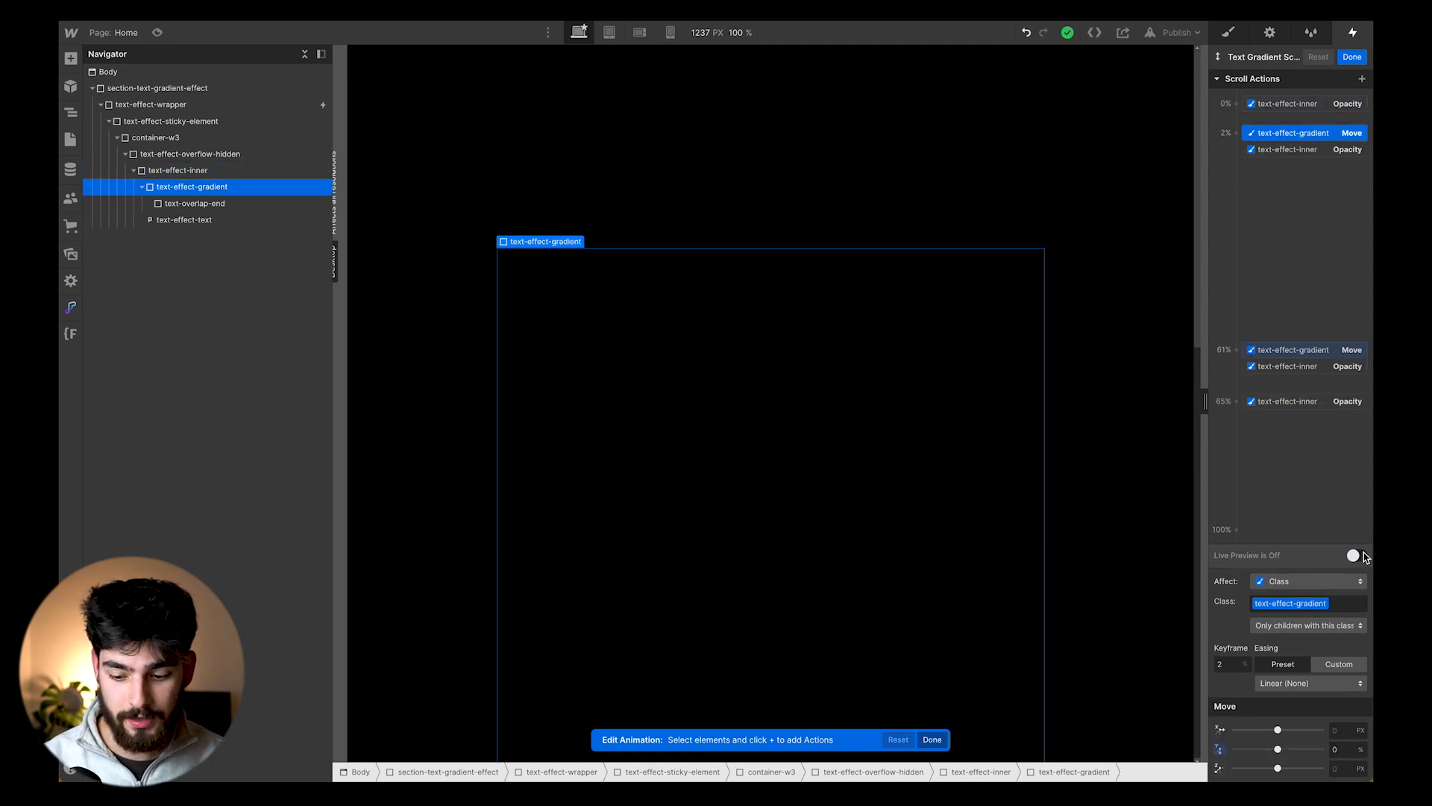
{"action": "left_click", "coordinate": [1355, 555]}
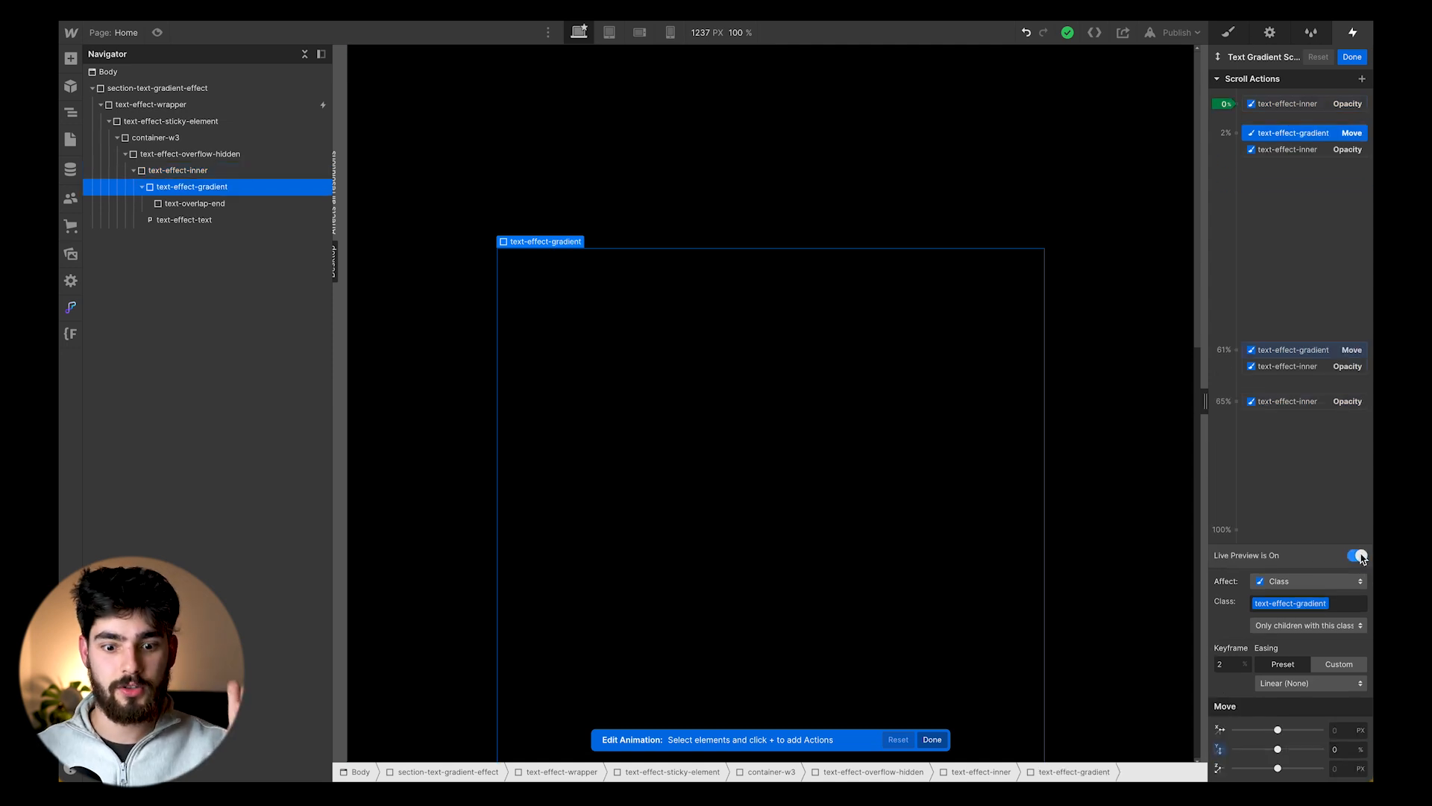
{"action": "left_click", "coordinate": [1288, 223]}
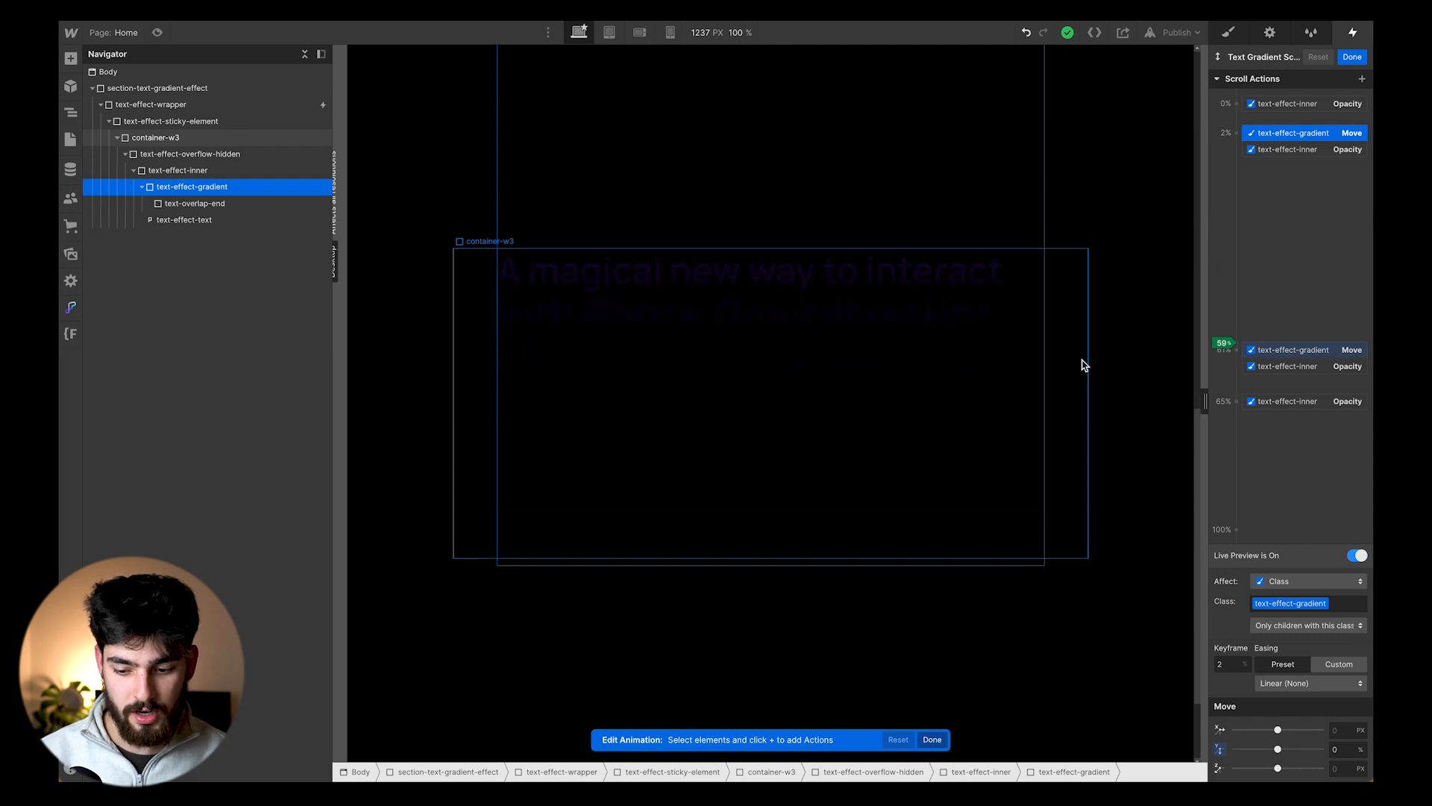
{"action": "left_click", "coordinate": [1356, 555]}
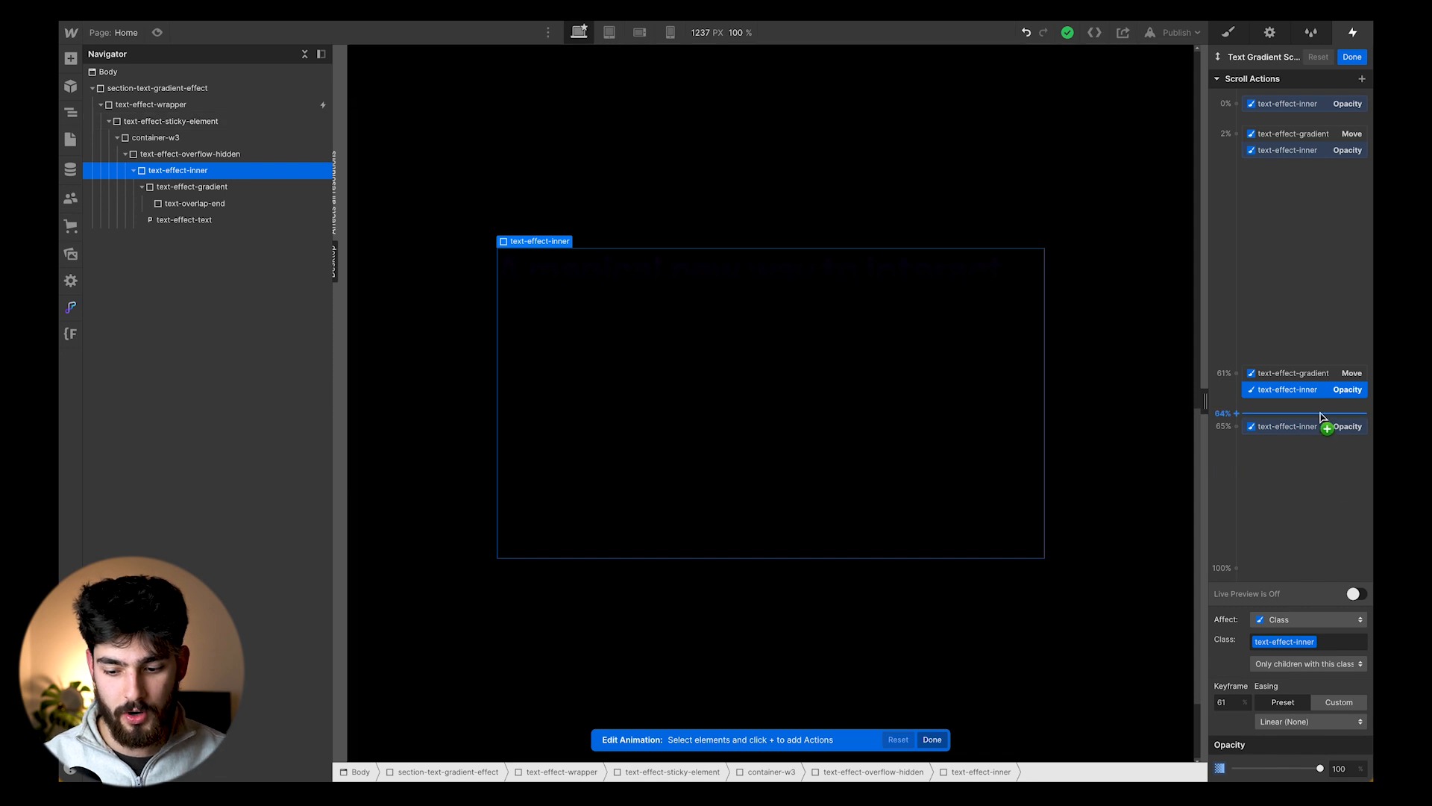
- Inspect the 65% inner text Opacity keyframe, then finish editing the scroll animation
{"action": "left_click", "coordinate": [1357, 592]}
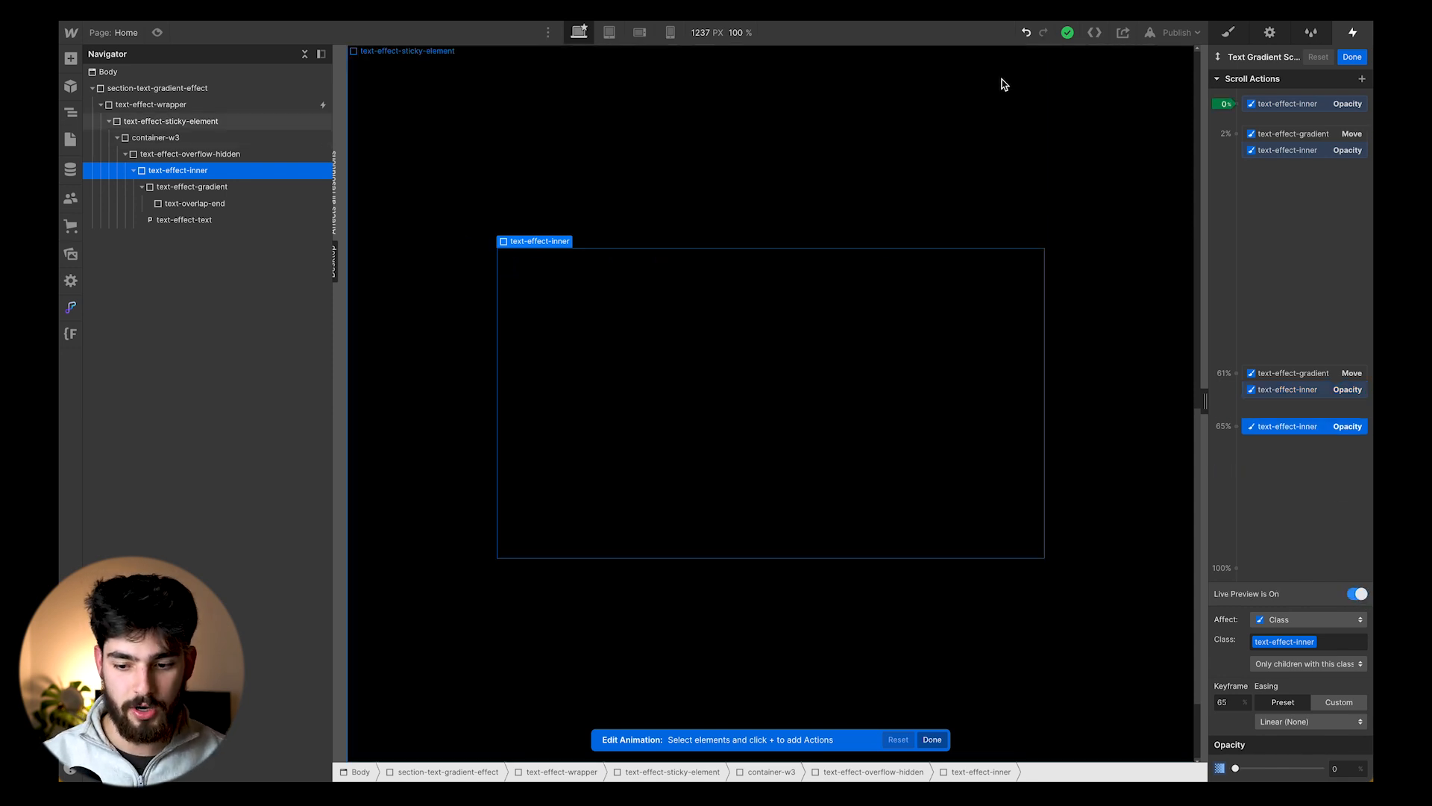
{"action": "left_click", "coordinate": [157, 88]}
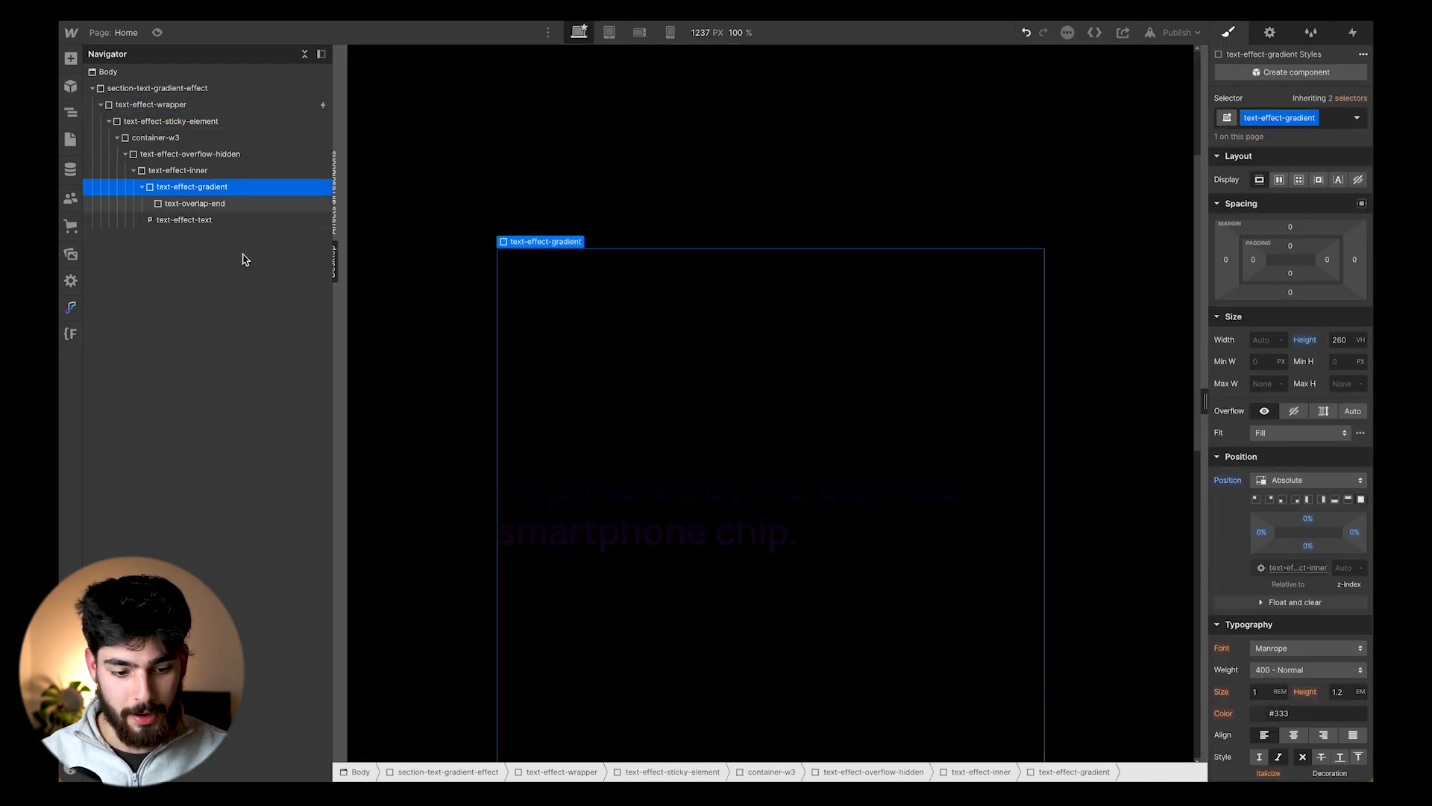
- Move the text-effect-text paragraph above text-effect-gradient inside text-effect-inner
{"action": "left_click", "coordinate": [184, 219]}
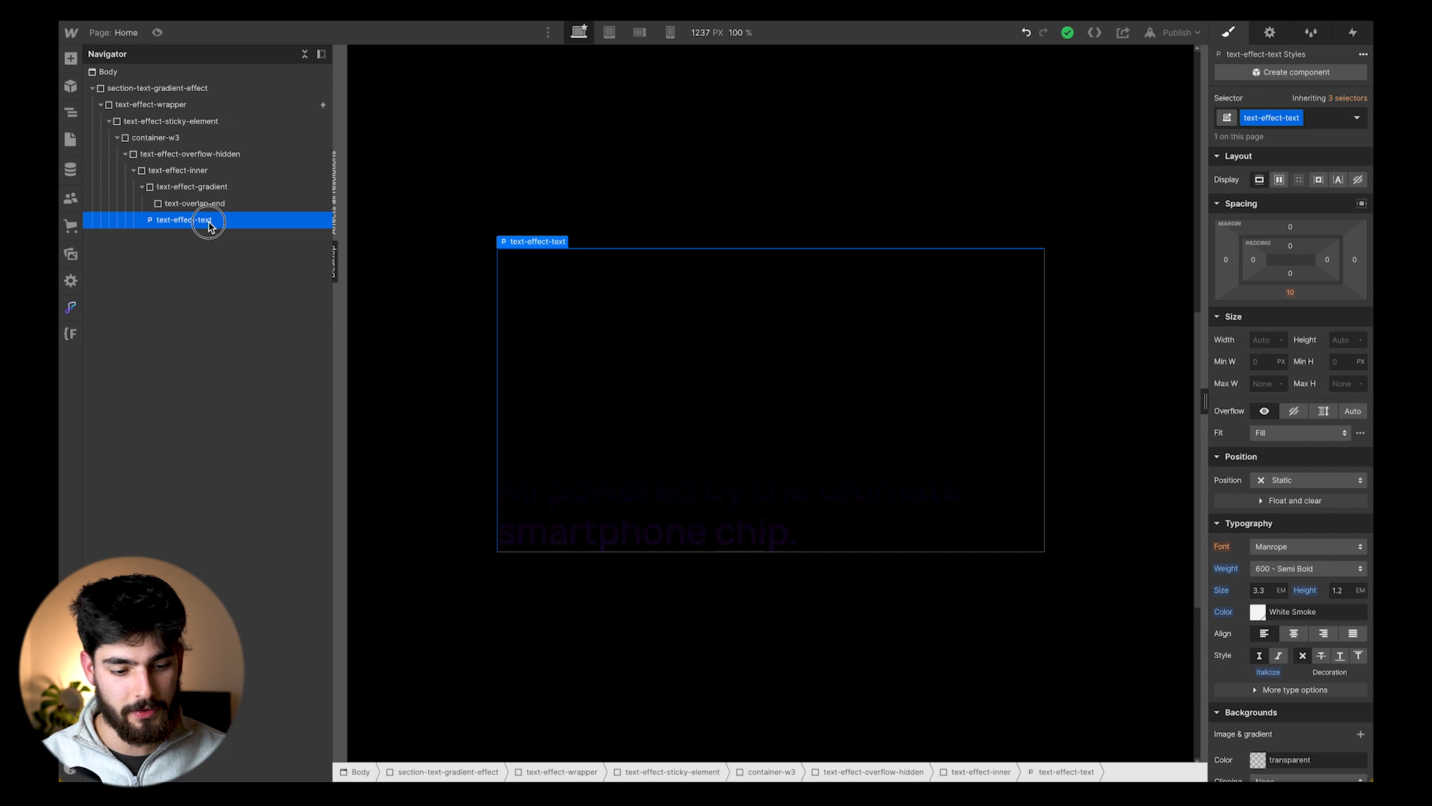
{"action": "left_click", "coordinate": [192, 202]}
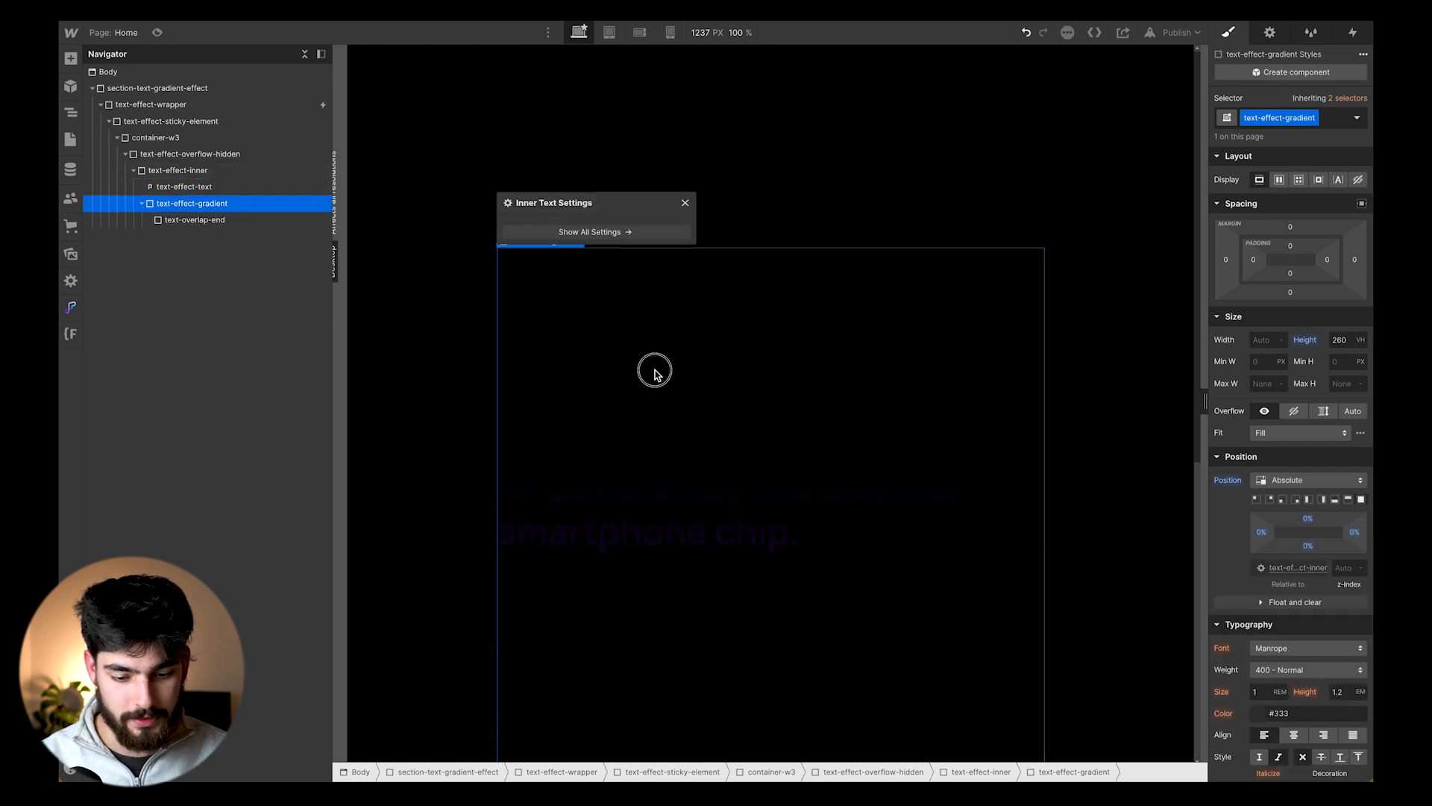
{"action": "left_click", "coordinate": [185, 187]}
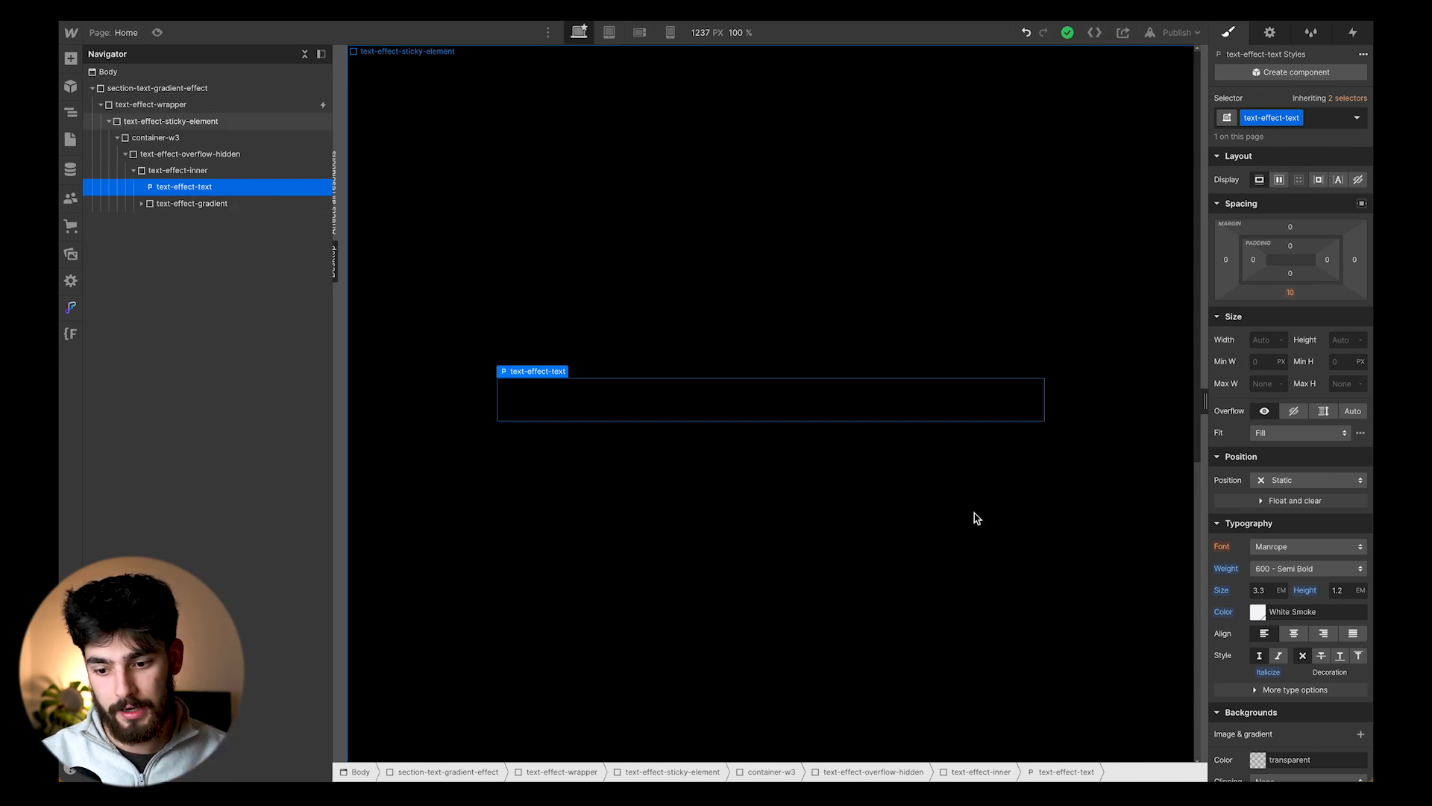
{"action": "mouse_move", "coordinate": [949, 196]}
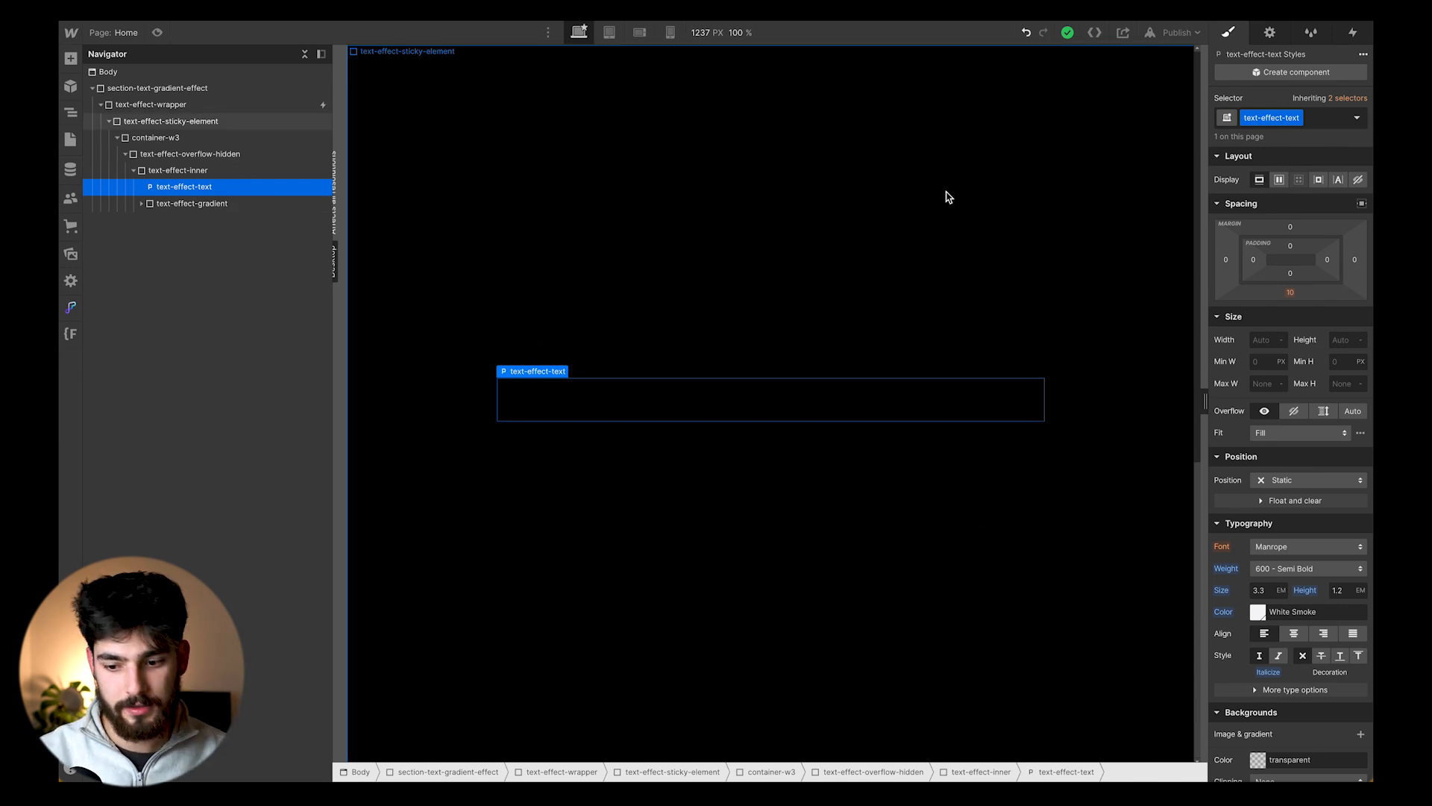
{"action": "mouse_move", "coordinate": [935, 175]}
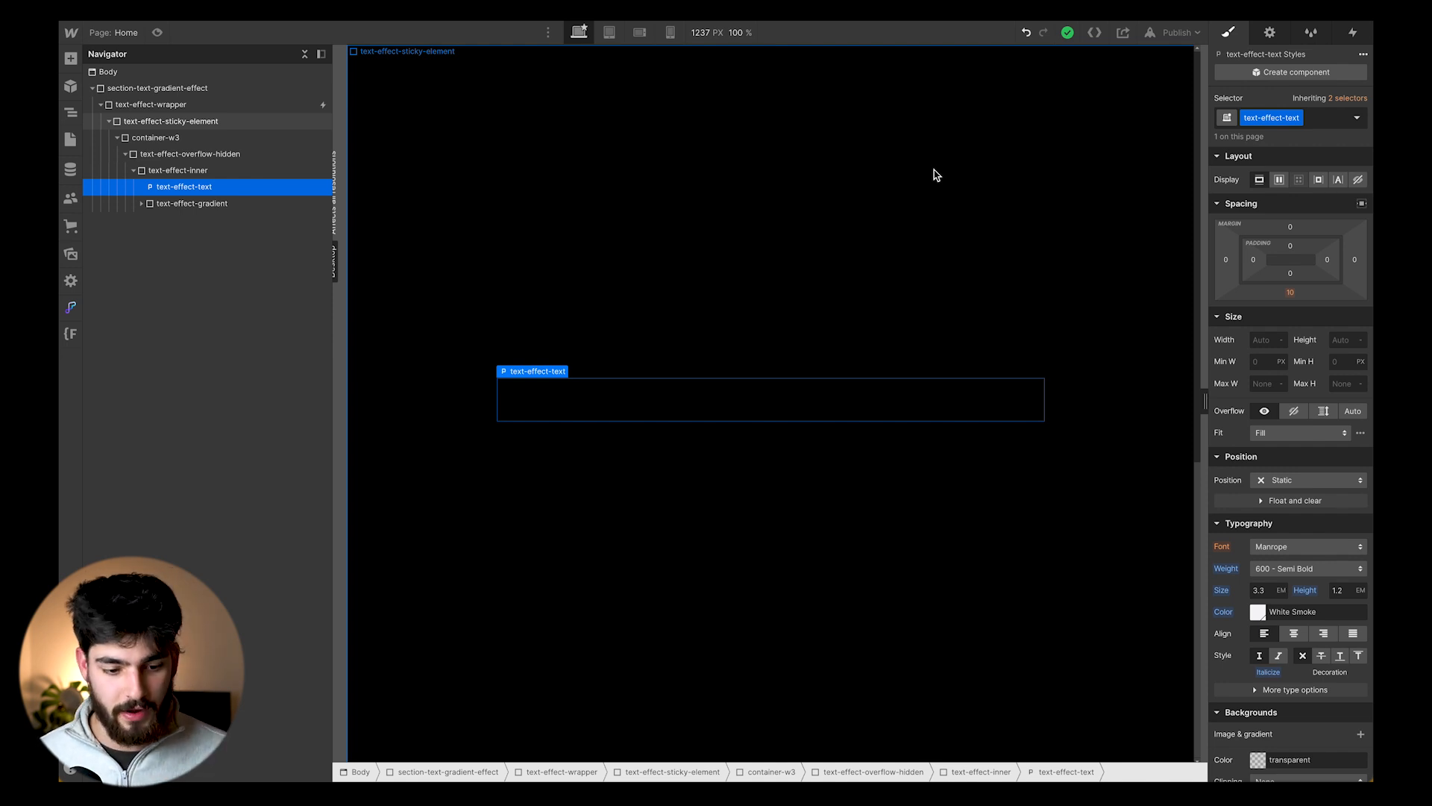
- On text-effect-gradient, keep Clipping at None and Blending at Darken
{"action": "left_click", "coordinate": [192, 202]}
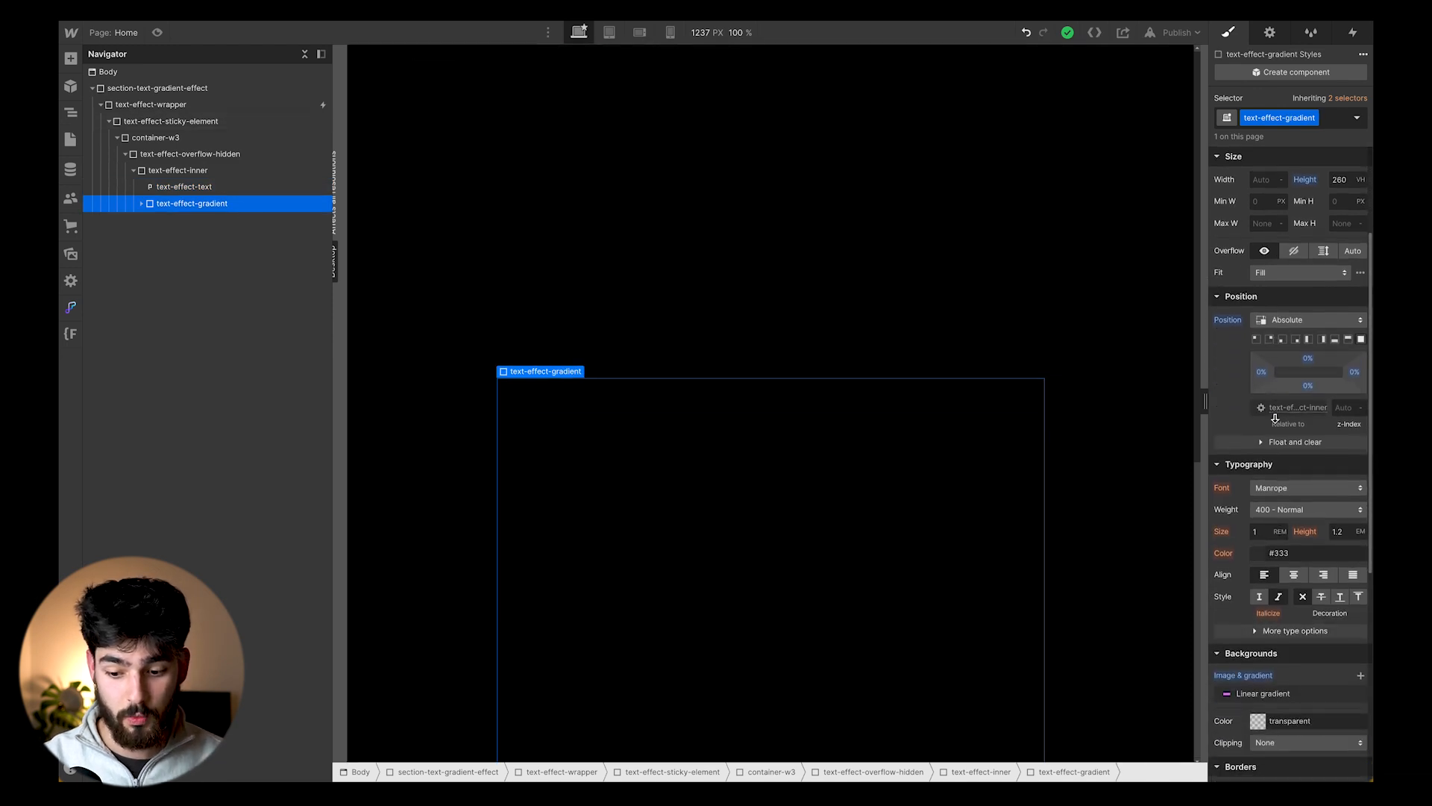
{"action": "left_click", "coordinate": [1264, 693]}
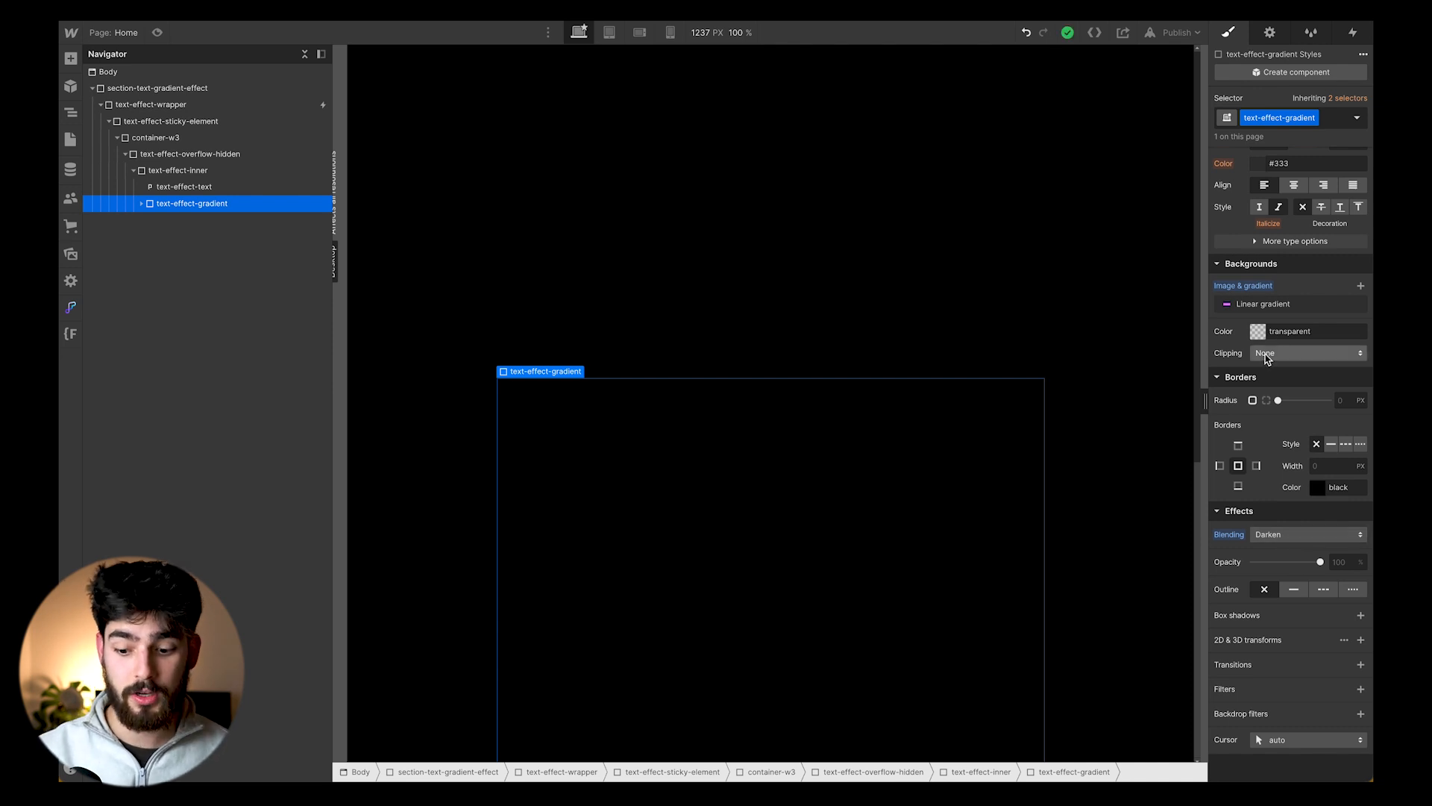
{"action": "left_click", "coordinate": [1308, 352]}
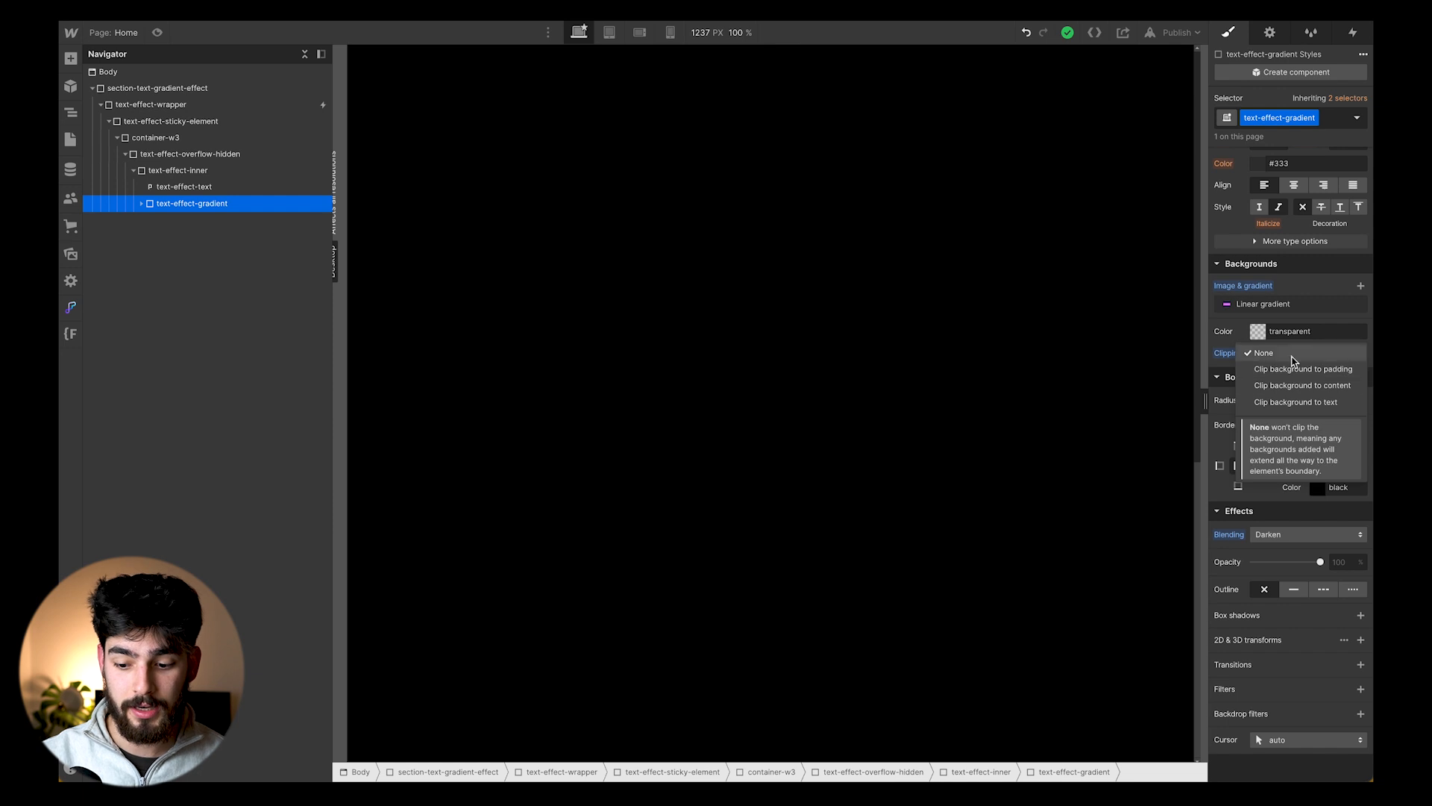
{"action": "left_click", "coordinate": [1263, 352]}
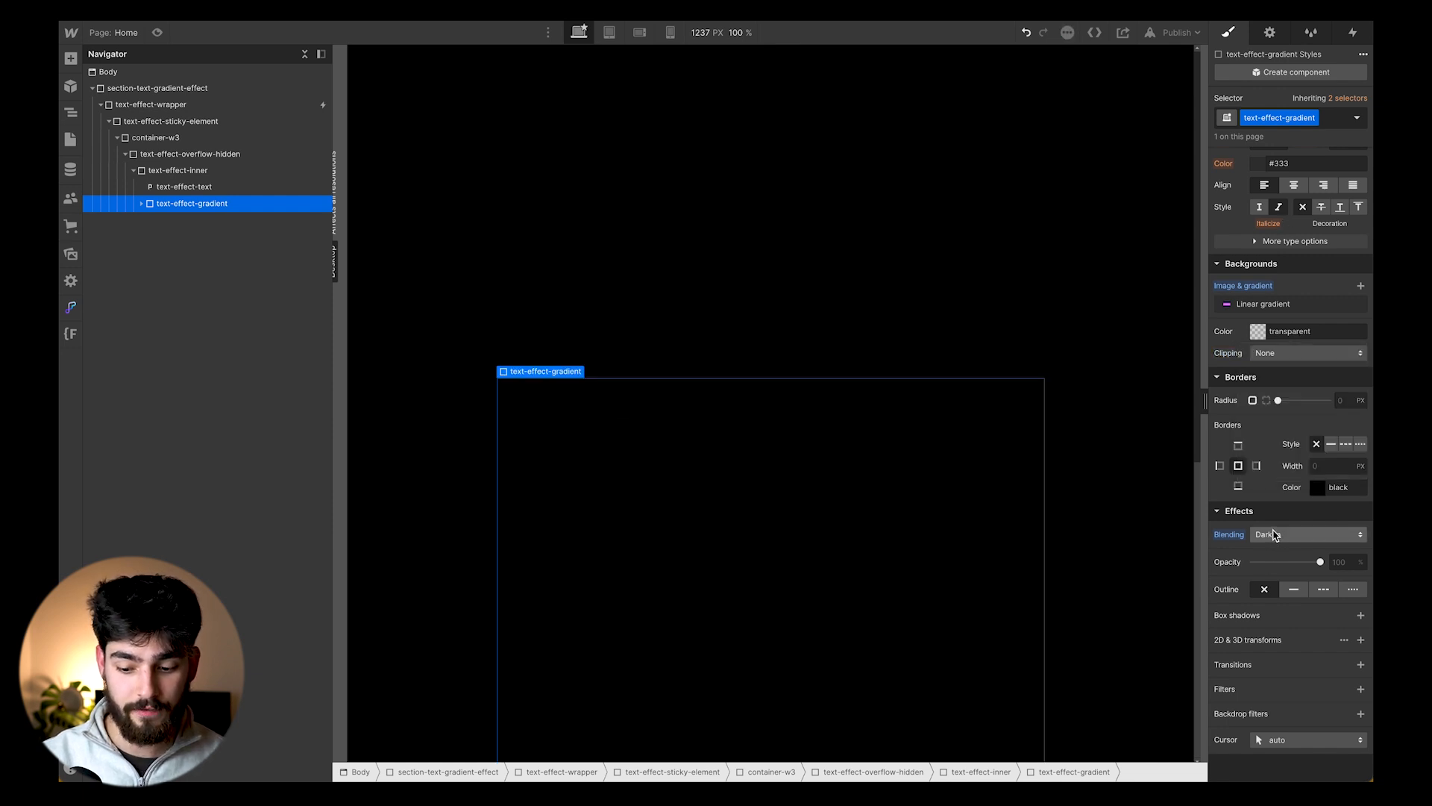
{"action": "left_click", "coordinate": [1307, 534]}
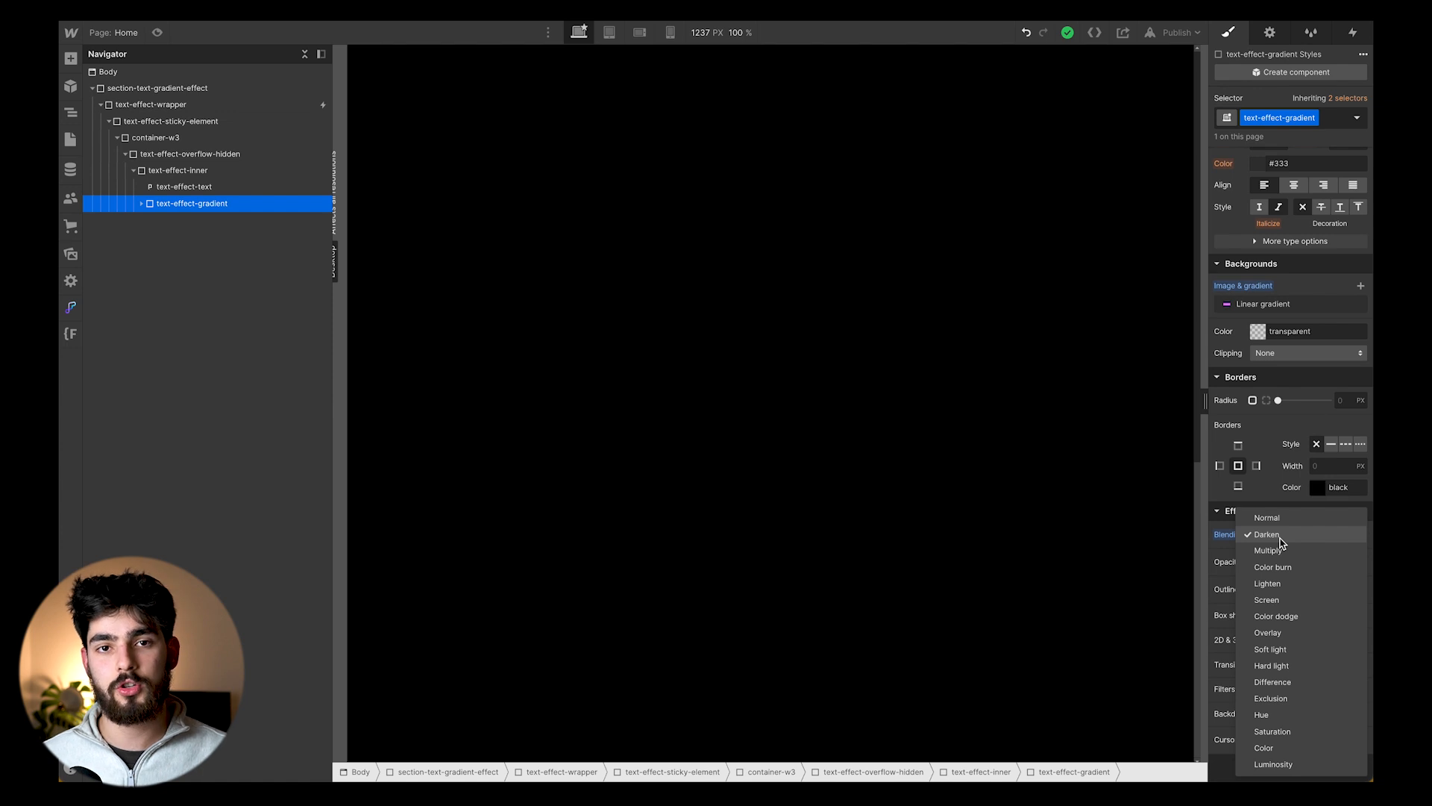
{"action": "left_click", "coordinate": [1268, 534]}
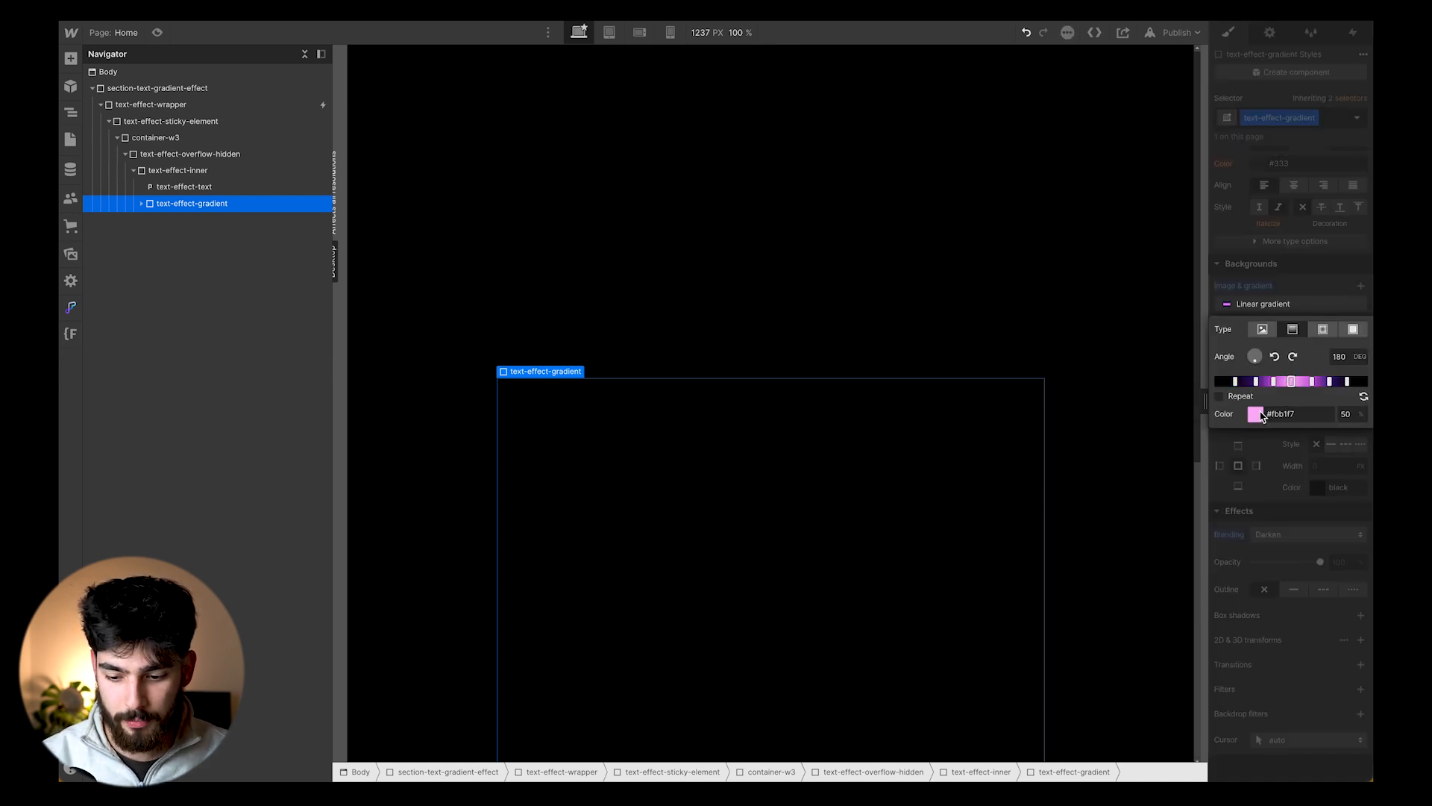
- Close the gradient popover and select text-effect-wrapper to show its 260vh height and -20vh margins
{"action": "left_click", "coordinate": [1257, 413]}
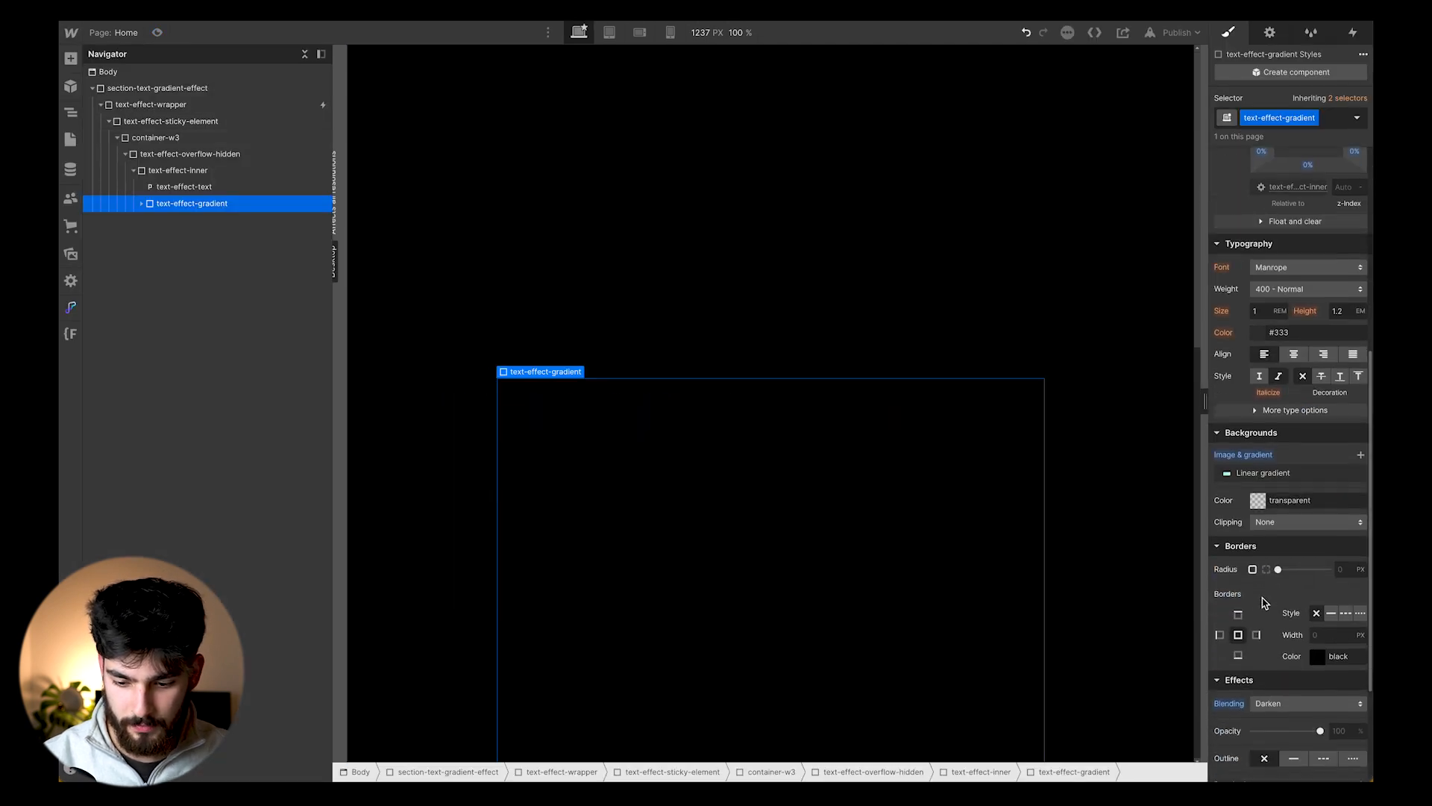
{"action": "left_click", "coordinate": [1265, 473]}
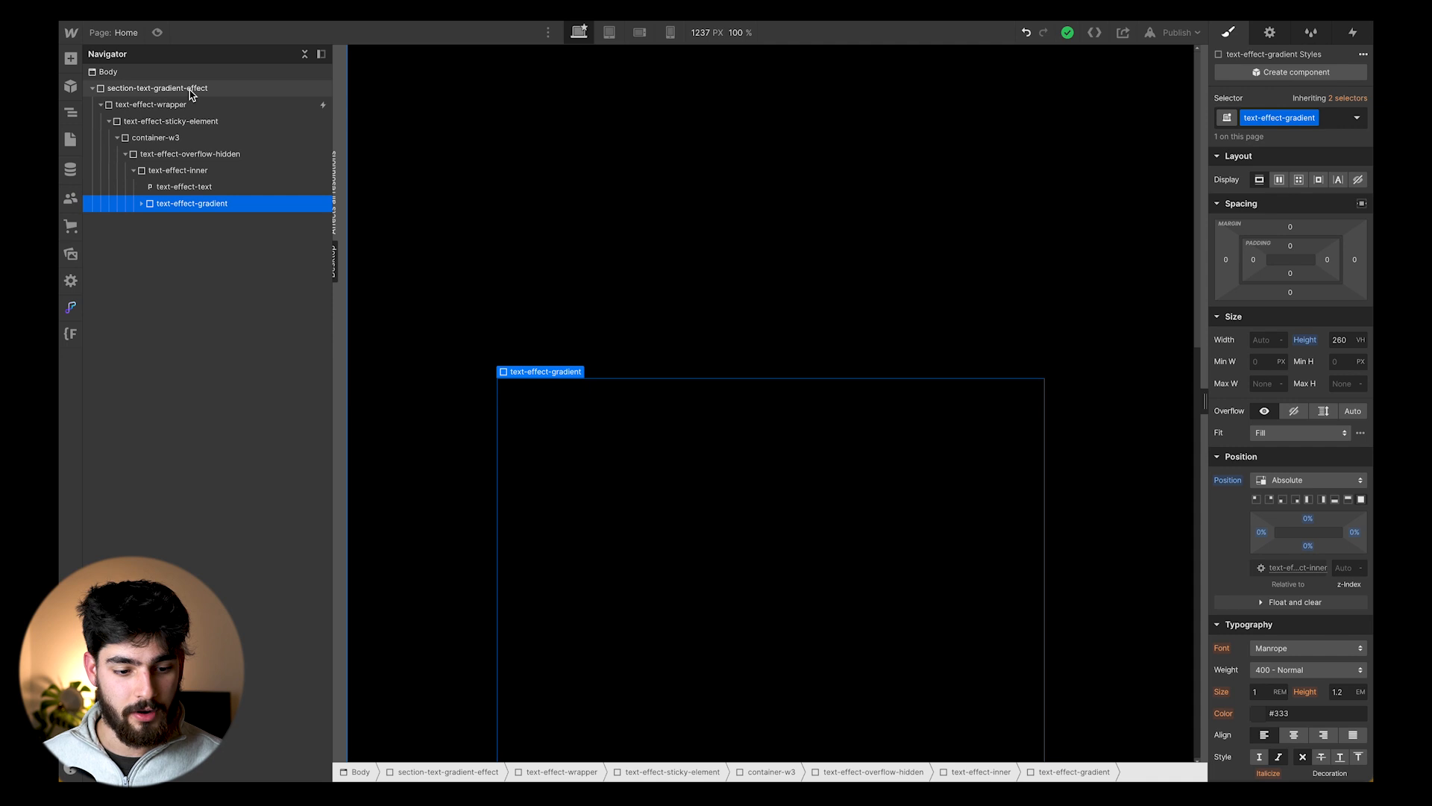
{"action": "left_click", "coordinate": [152, 105]}
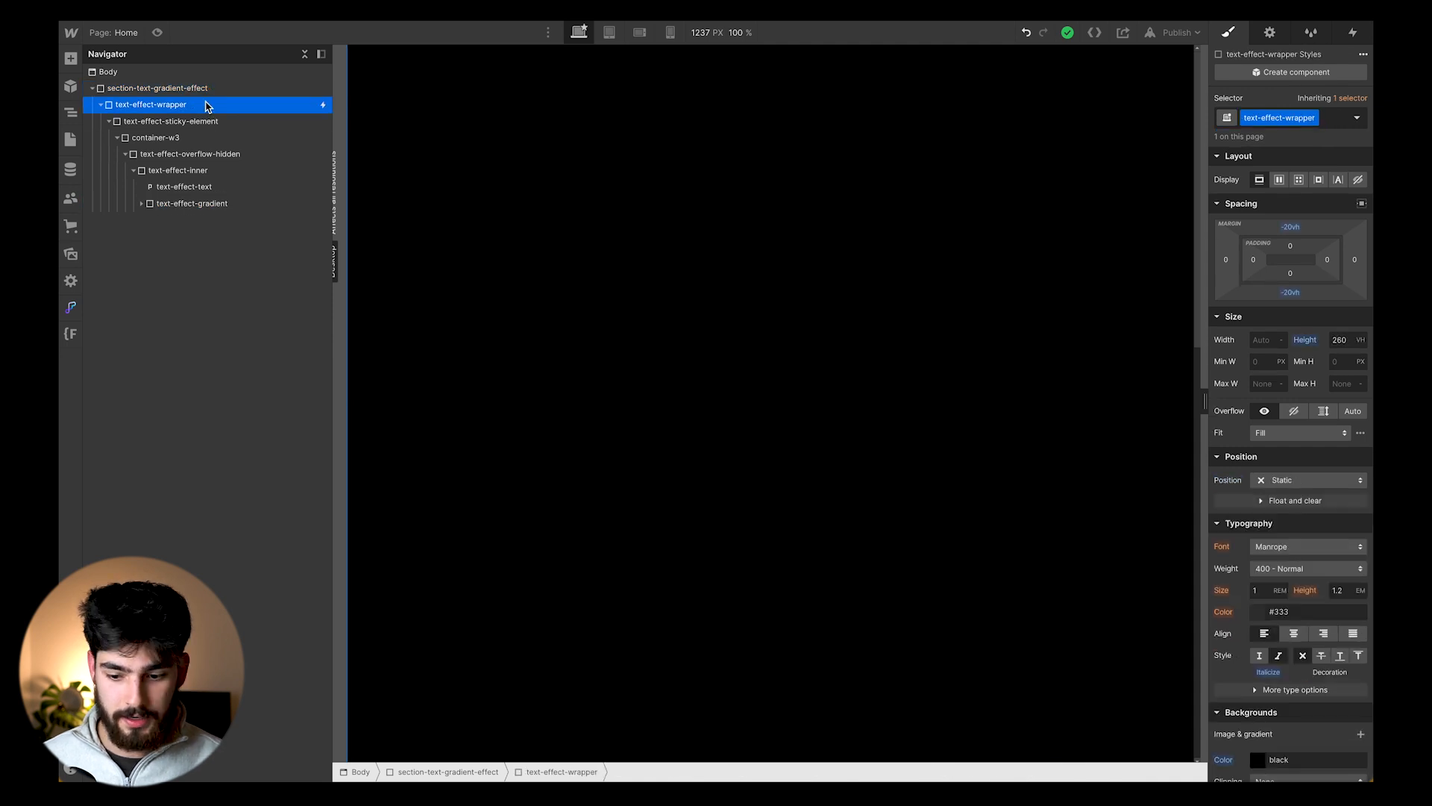